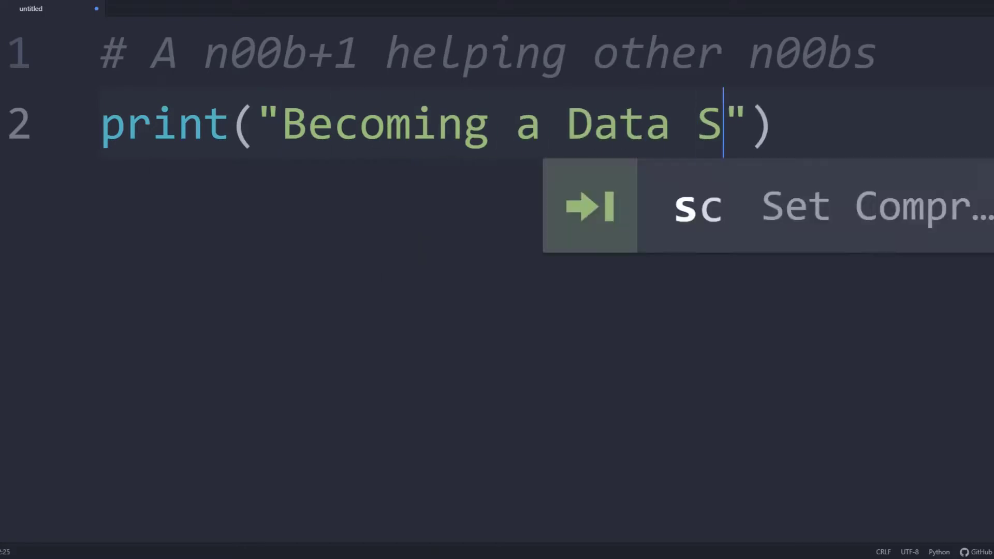
# Follow the 'Download R for Windows' link from the CRAN home page
pyautogui.write('cientist\\nw/ Nathan Williams')
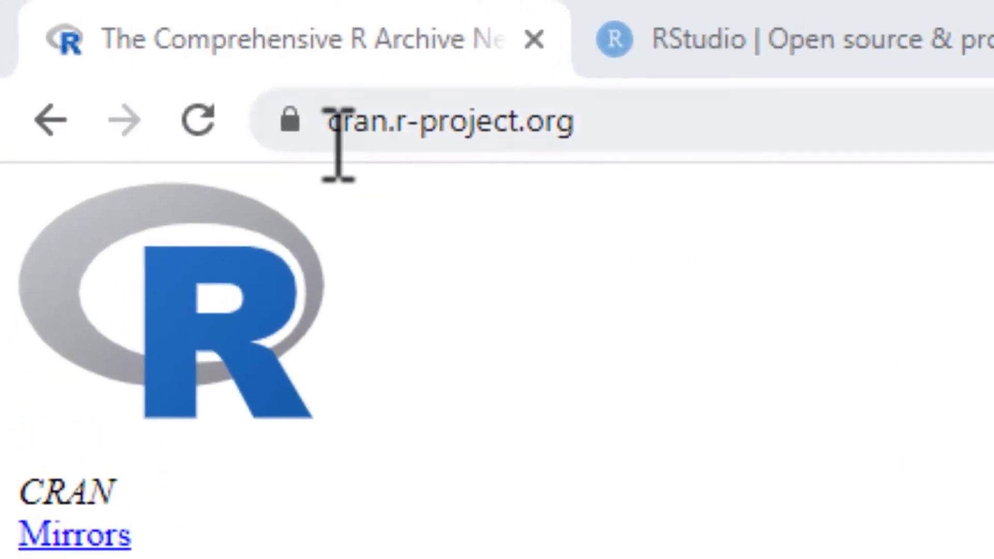
pyautogui.moveTo(520, 197)
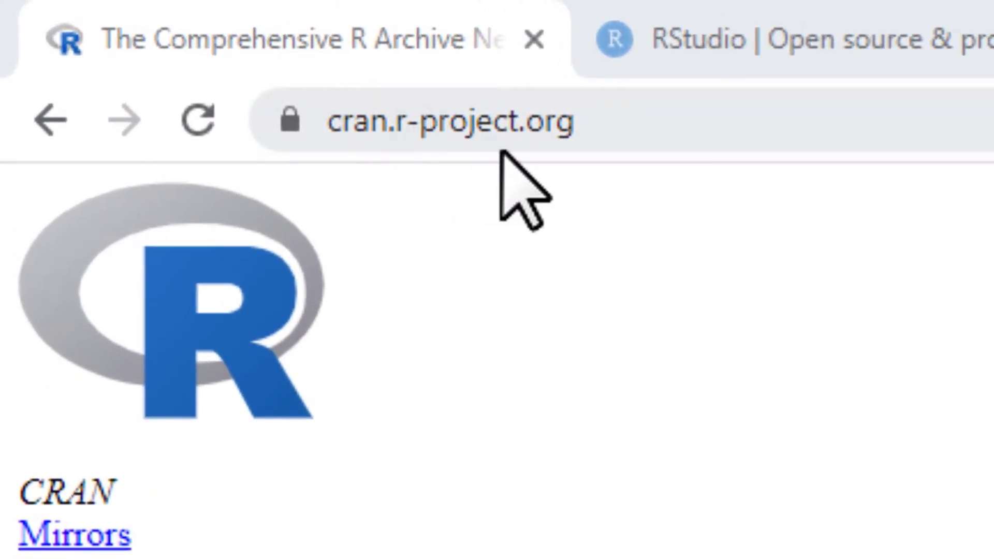
pyautogui.moveTo(565, 203)
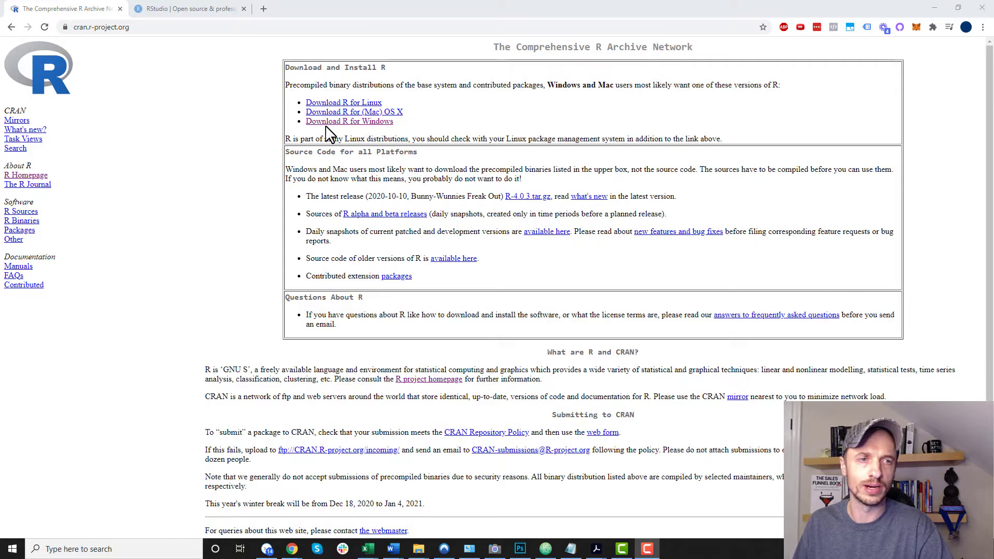
pyautogui.moveTo(355, 121)
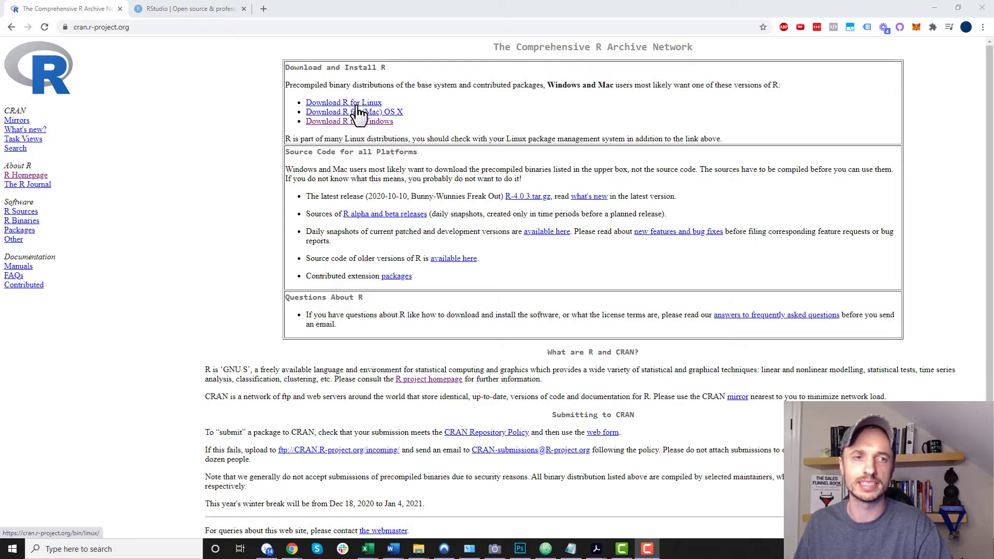
pyautogui.moveTo(394, 127)
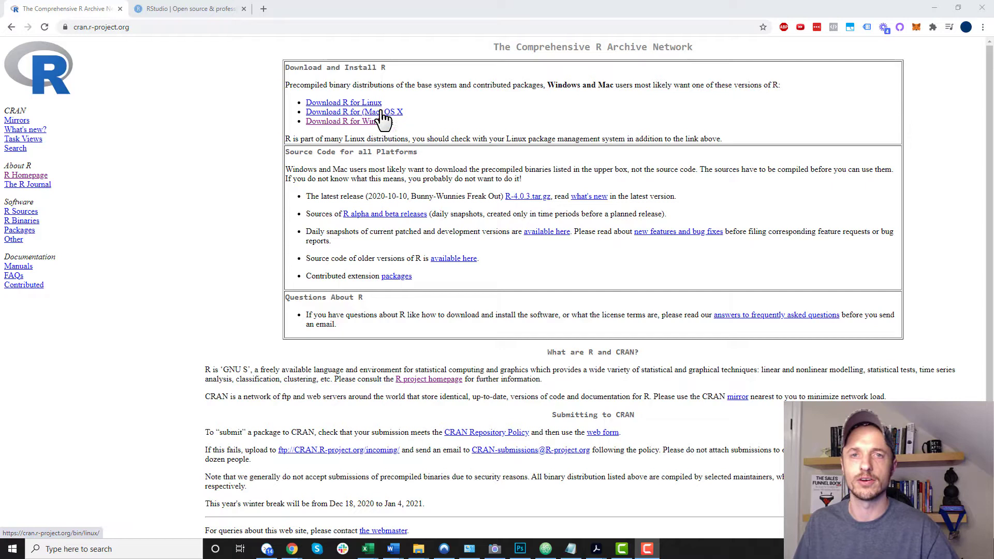
pyautogui.moveTo(369, 125)
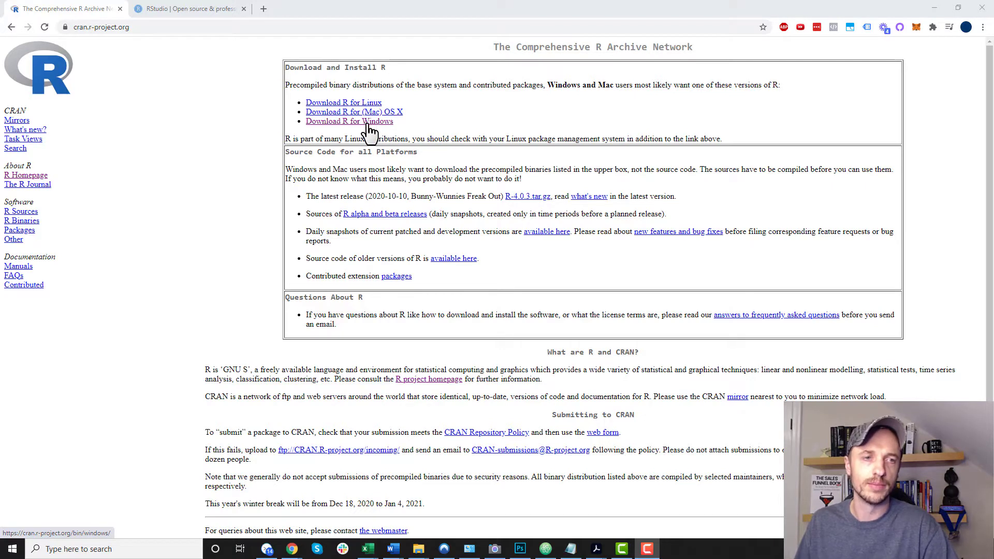
pyautogui.click(349, 122)
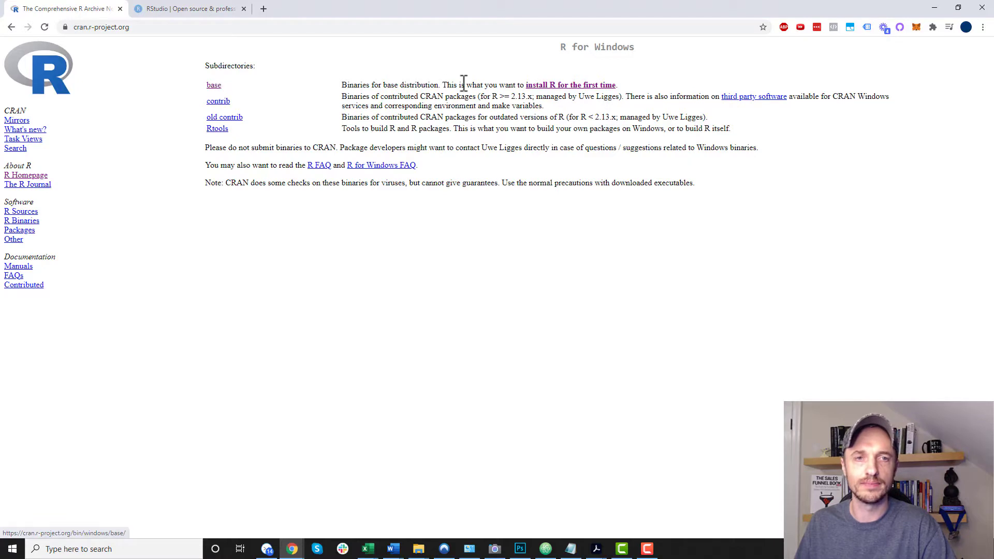
# Follow 'install R for the first time' to reach the R-4.0.3 for Windows page
pyautogui.moveTo(448, 84); pyautogui.dragTo(617, 84)
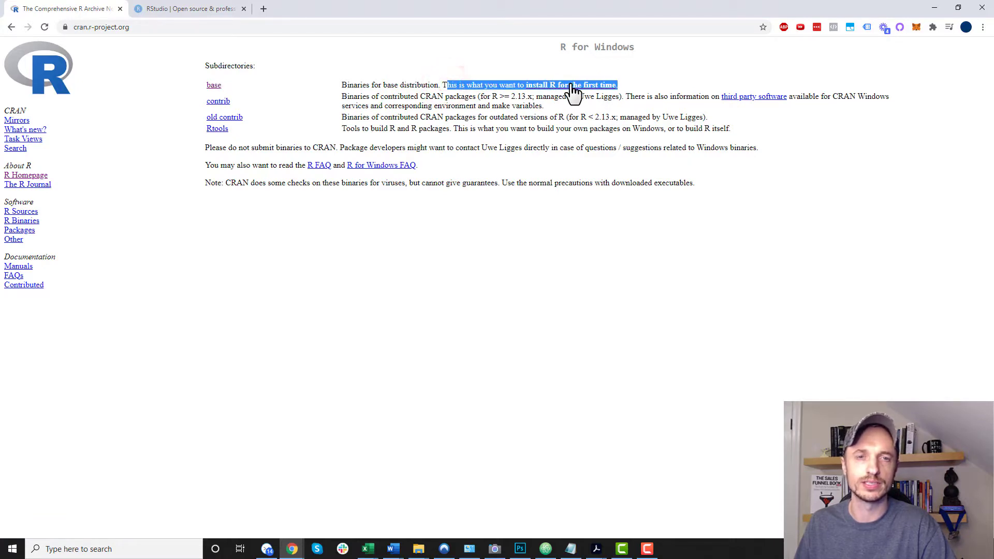
pyautogui.click(213, 85)
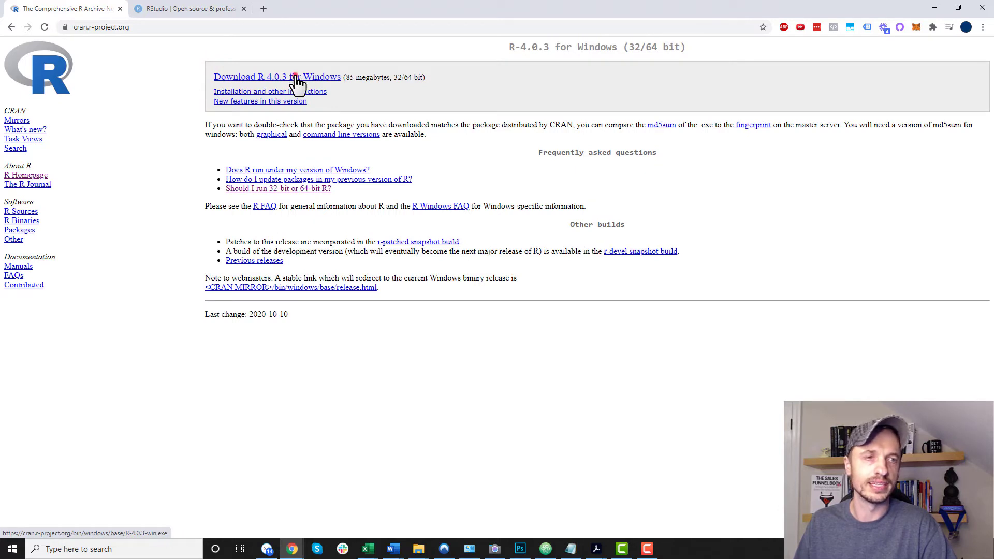
# Download R-4.0.3-win.exe to the Desktop, replacing the existing copy
pyautogui.click(278, 77)
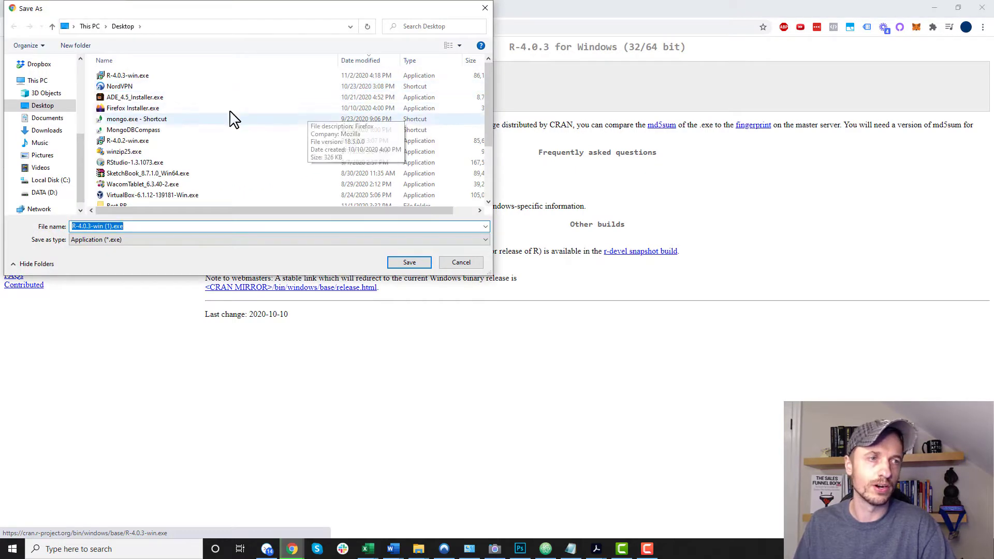
pyautogui.click(409, 262)
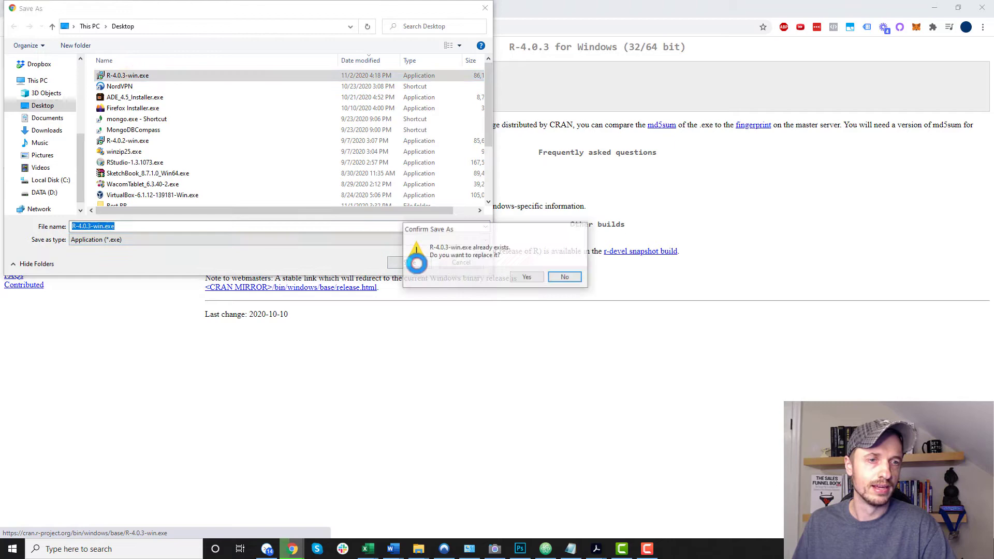
pyautogui.click(527, 277)
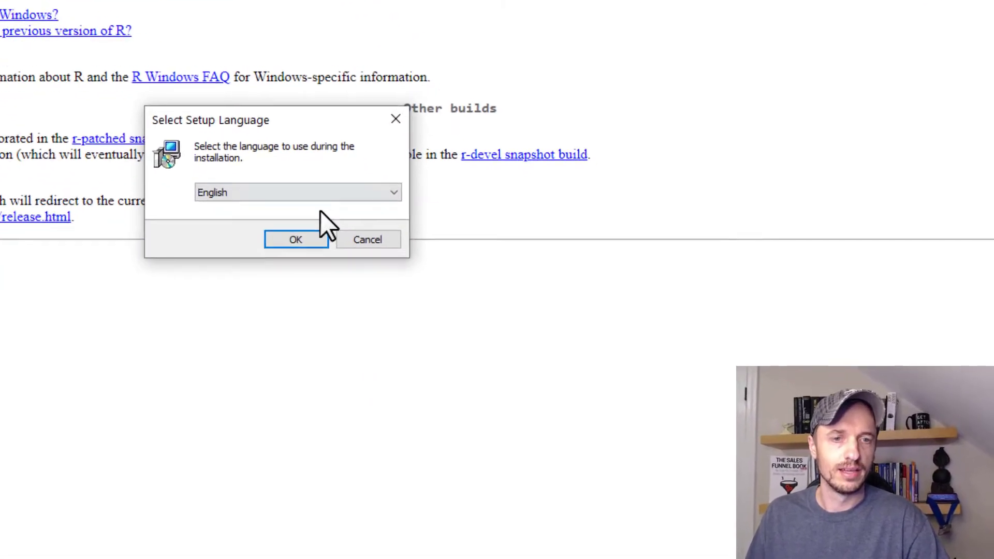
# Accept English, the license and default folder, then untick the 32-bit Files component
pyautogui.click(295, 240)
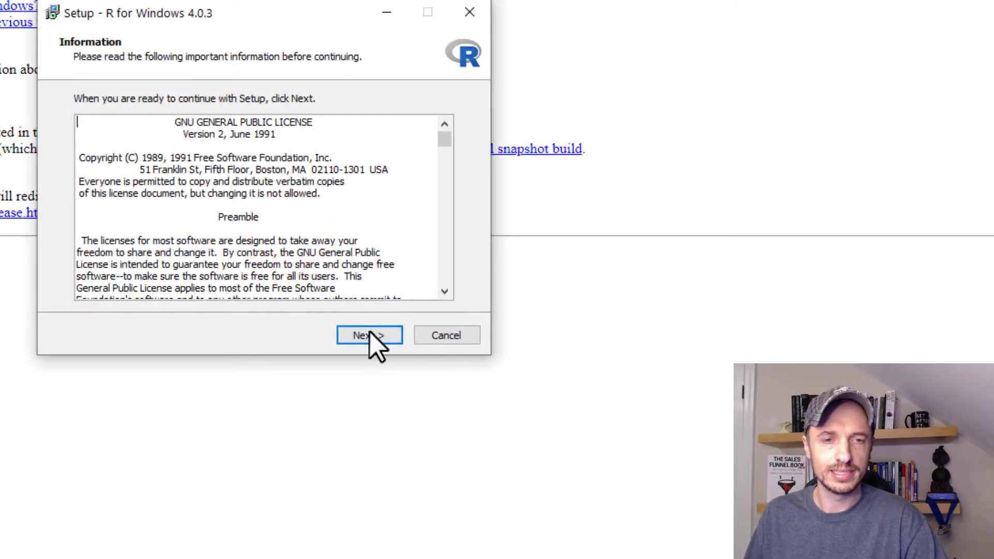
pyautogui.click(368, 334)
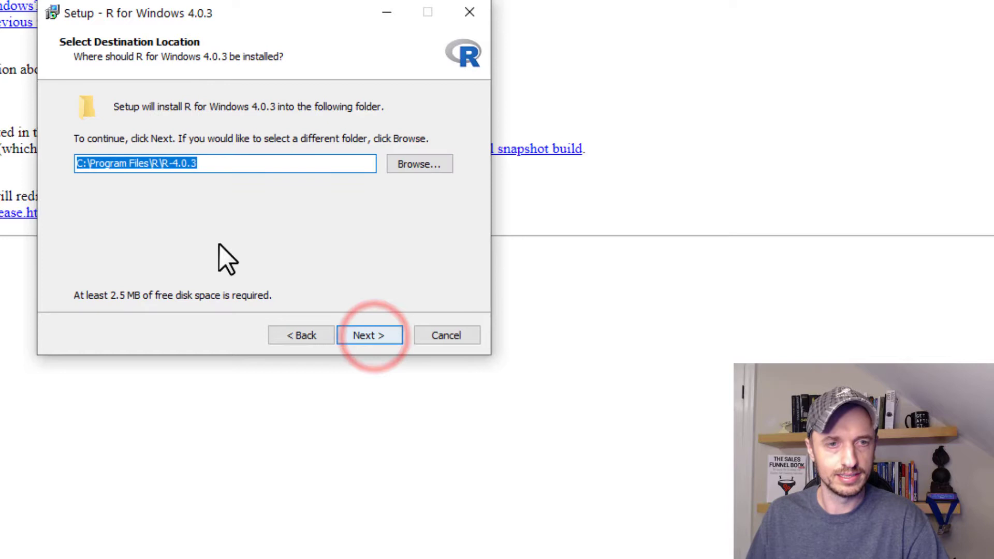
pyautogui.click(370, 335)
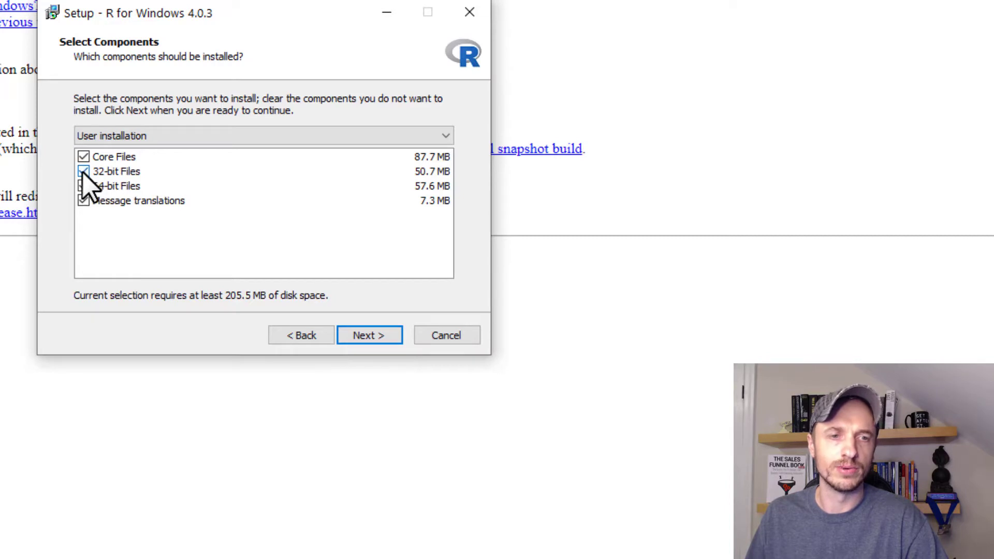
pyautogui.click(83, 171)
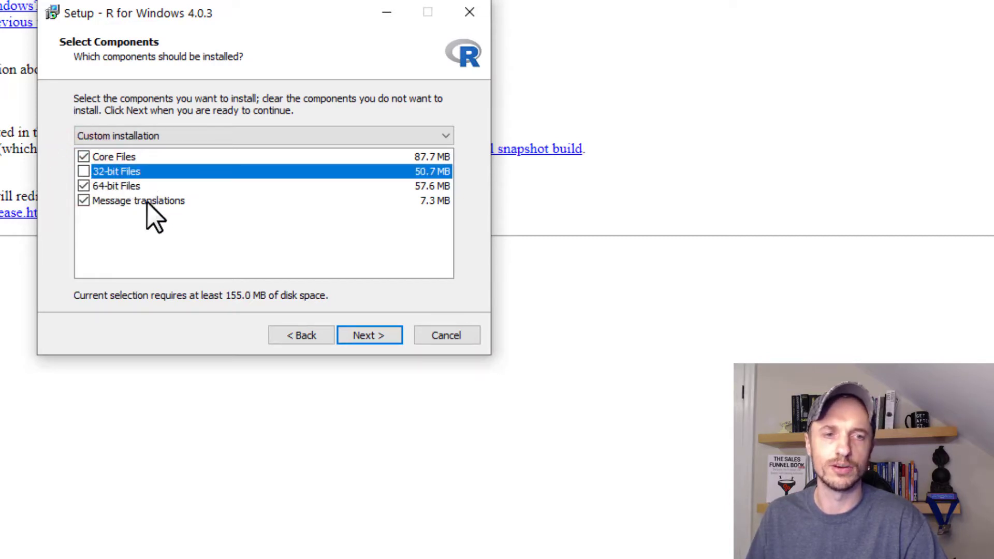
pyautogui.moveTo(117, 193)
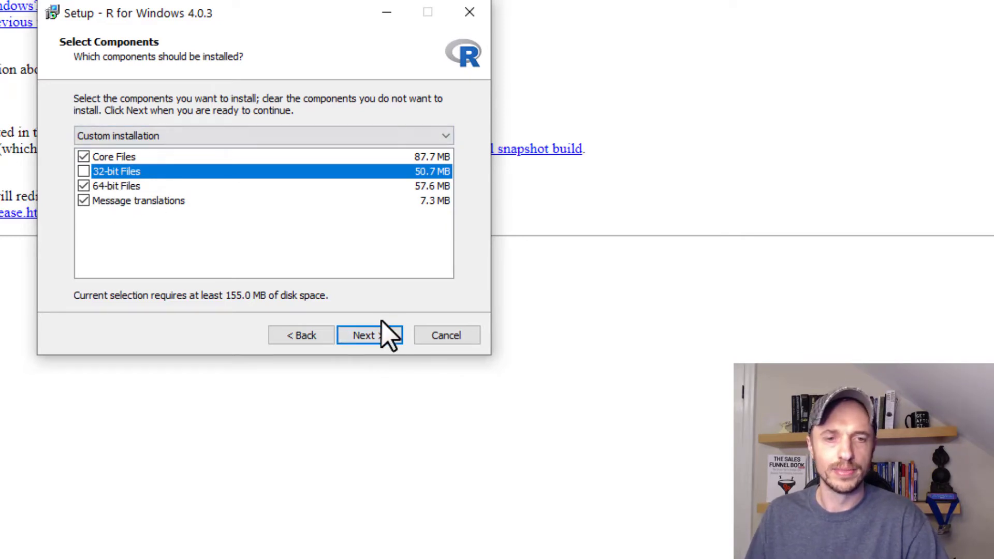
# Keep 'No (accept defaults)' startup options, default Start Menu folder and tasks, and install R 4.0.3
pyautogui.click(370, 334)
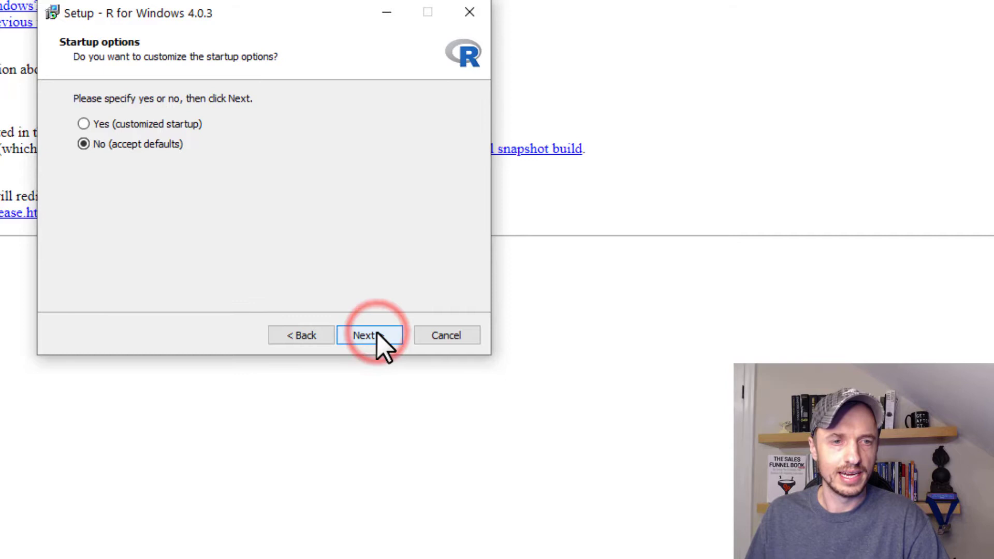
pyautogui.moveTo(127, 105)
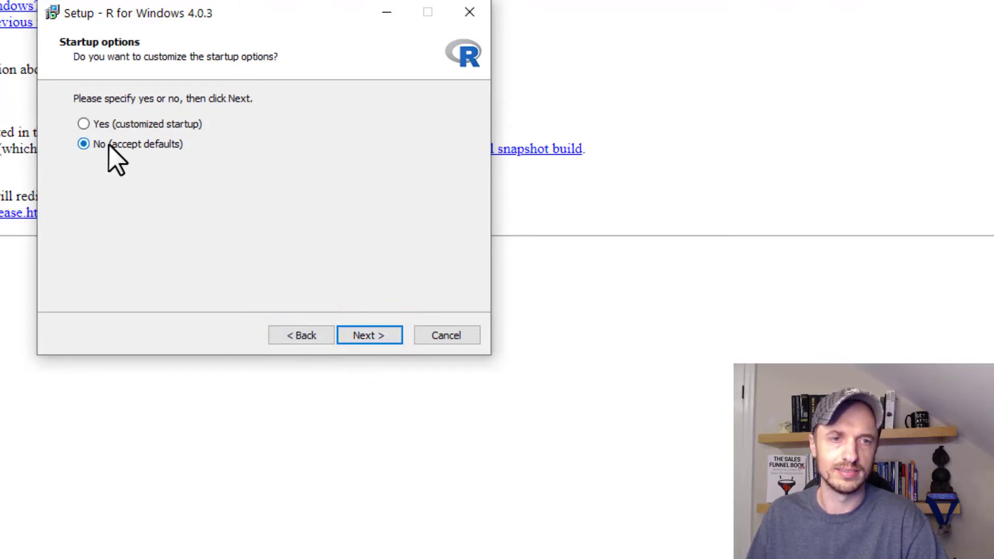
pyautogui.click(368, 336)
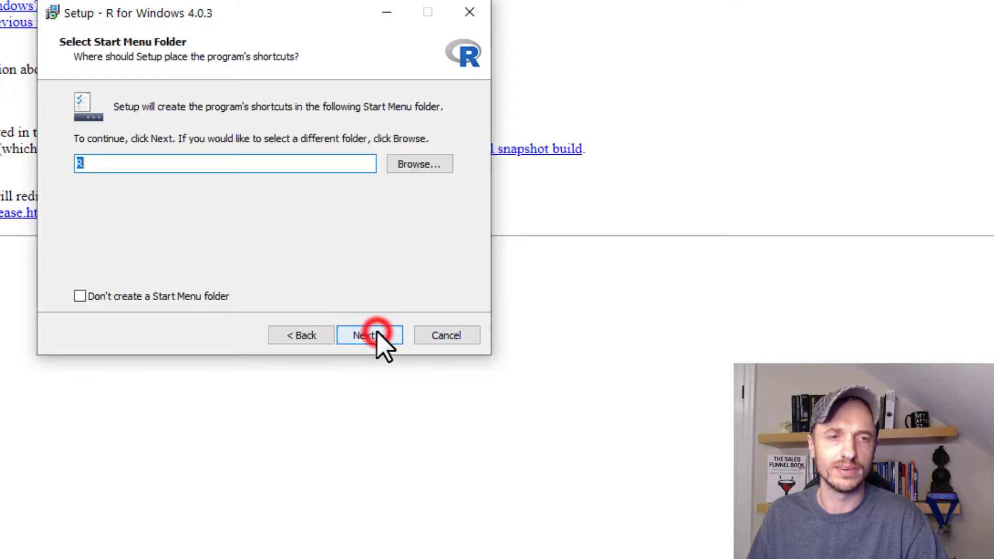
pyautogui.click(370, 335)
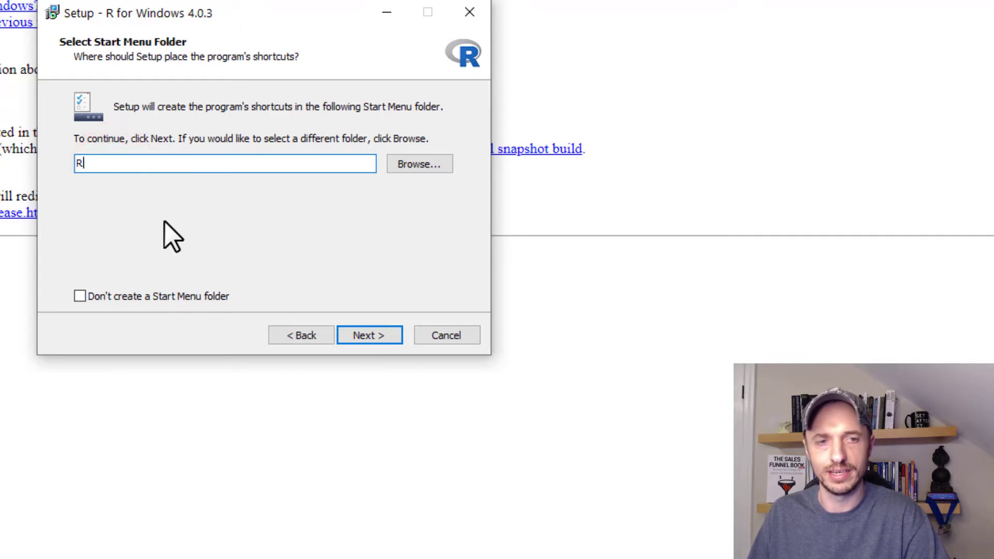
pyautogui.click(369, 335)
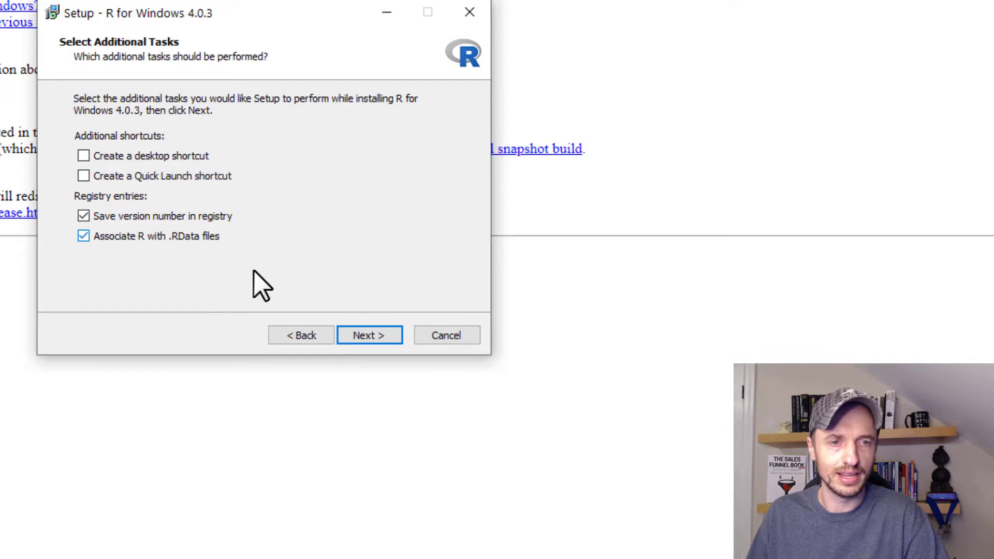
pyautogui.click(369, 335)
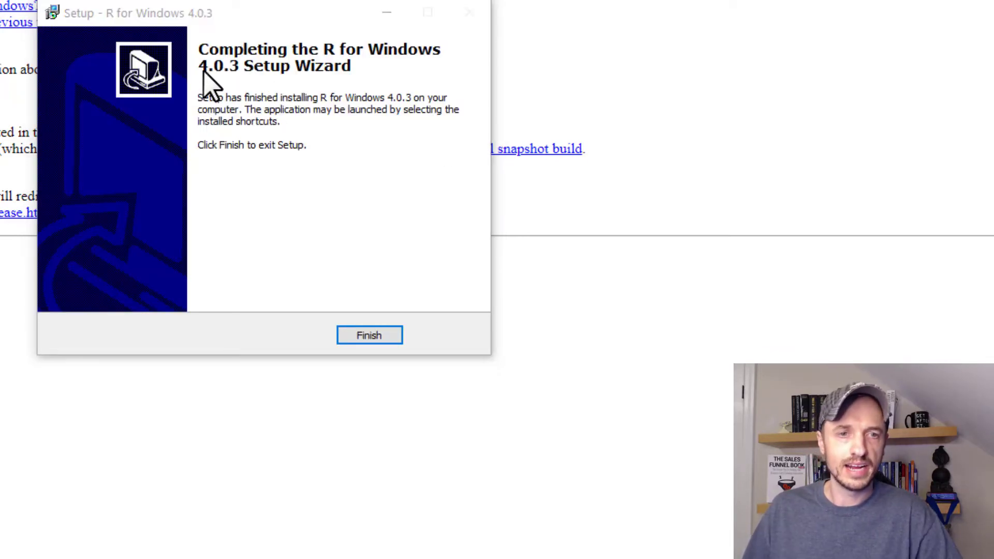
# Close the finished R setup and bring up the Start menu's app list
pyautogui.click(369, 334)
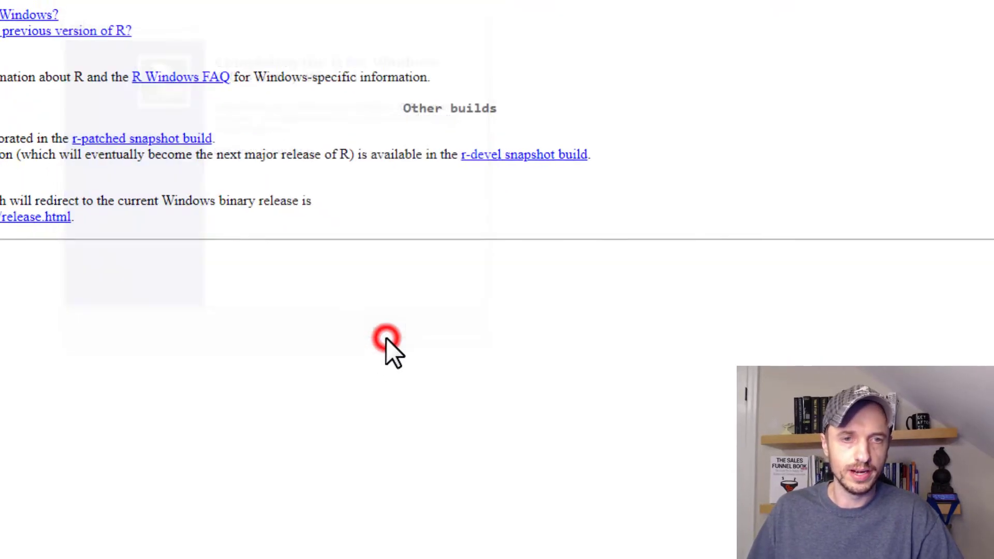
pyautogui.click(11, 549)
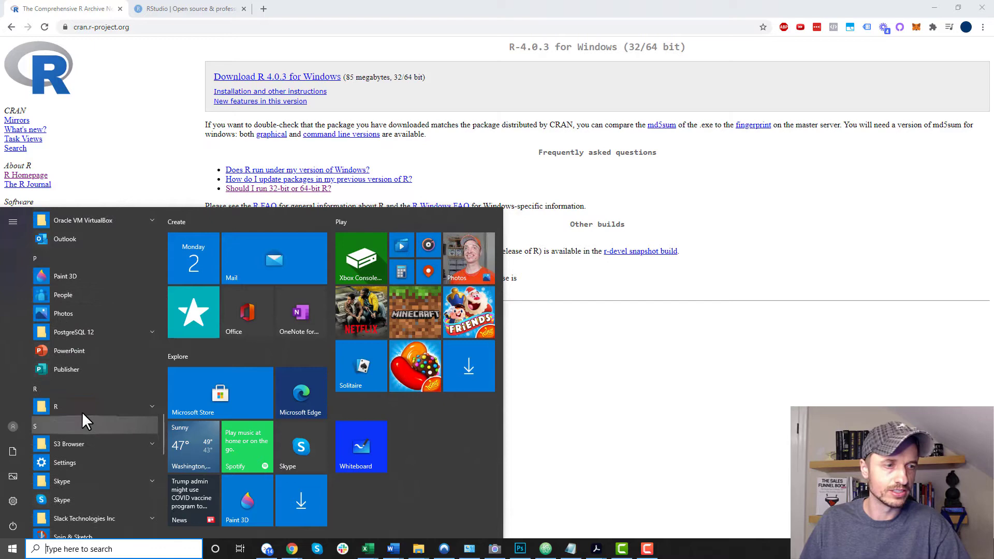
# Launch R 4.0.3, print "Hello" in the console, then quit without saving the workspace
pyautogui.click(56, 406)
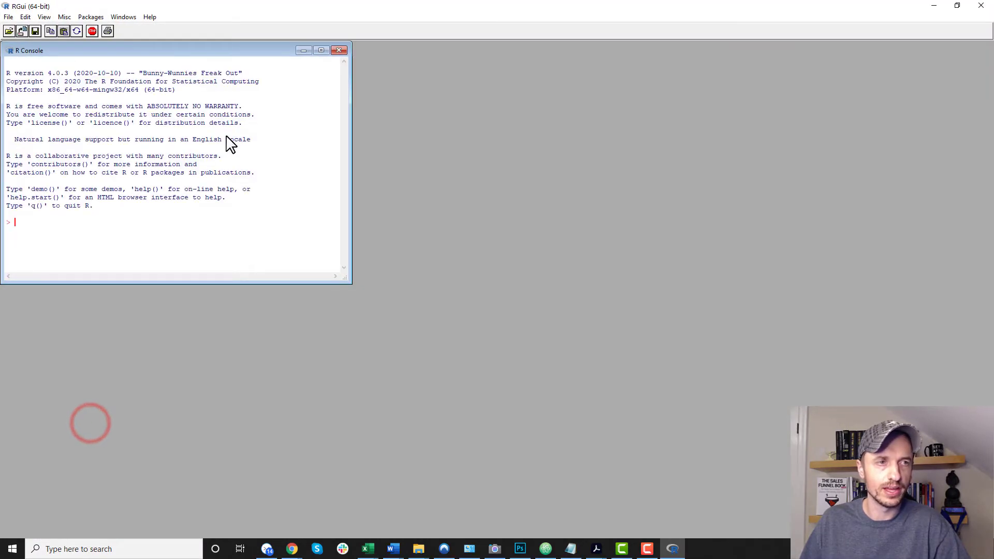
pyautogui.write('"')
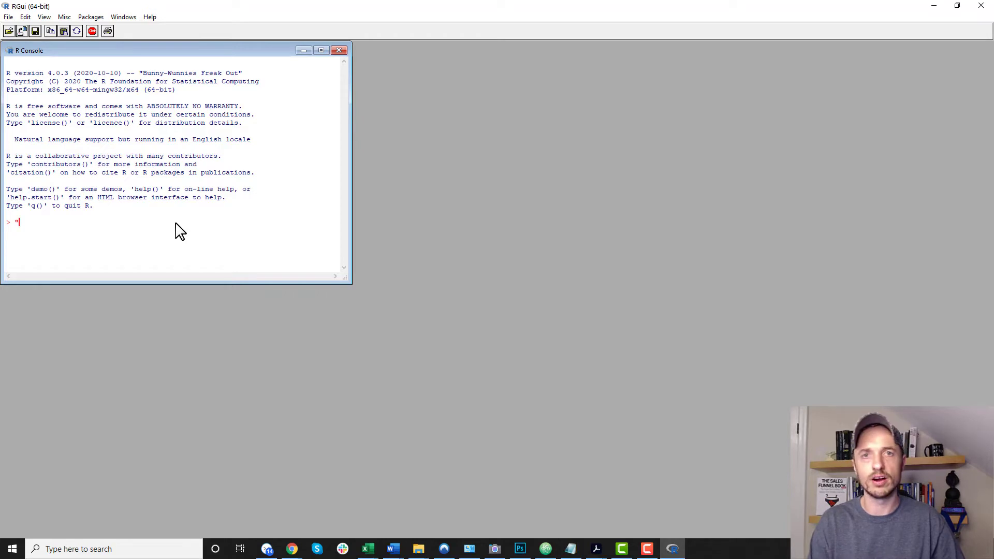
pyautogui.write('Hello')
pyautogui.write('q()')
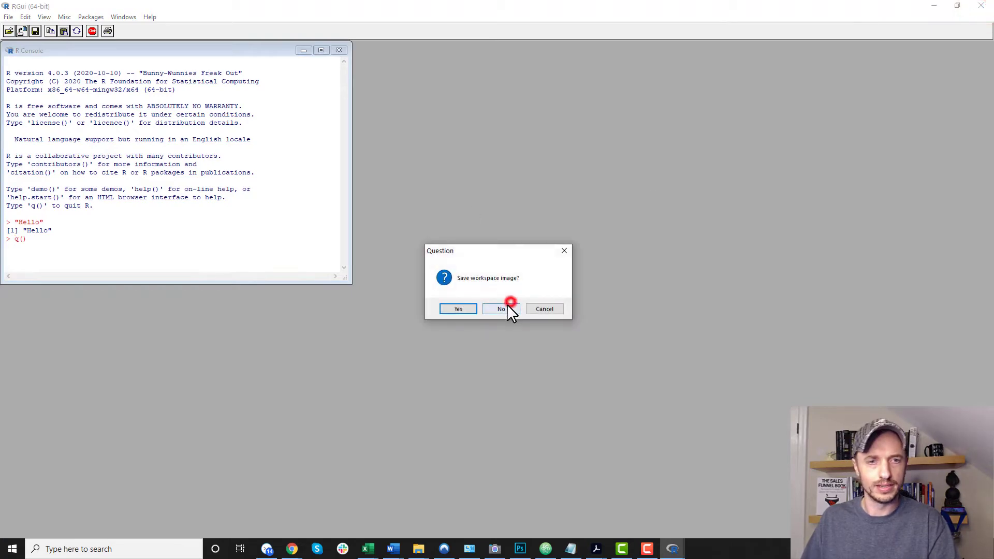
pyautogui.click(501, 308)
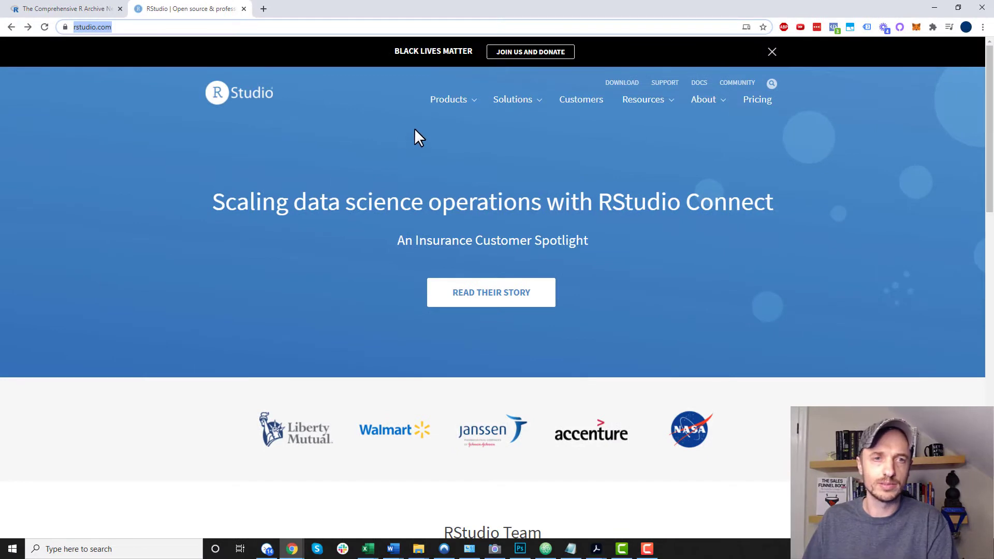
# Reach the RStudio IDE product page via Products > RStudio on rstudio.com
pyautogui.click(448, 100)
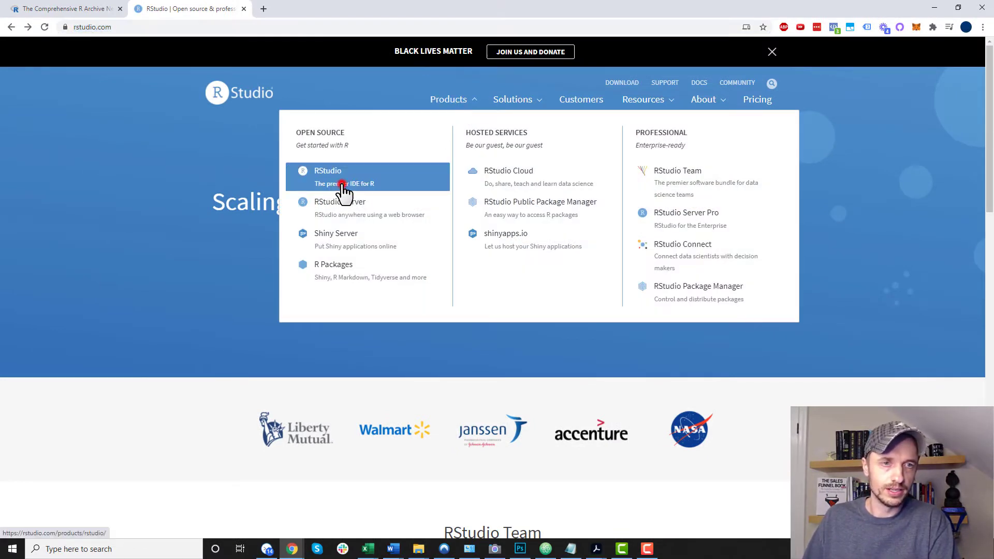
pyautogui.click(328, 176)
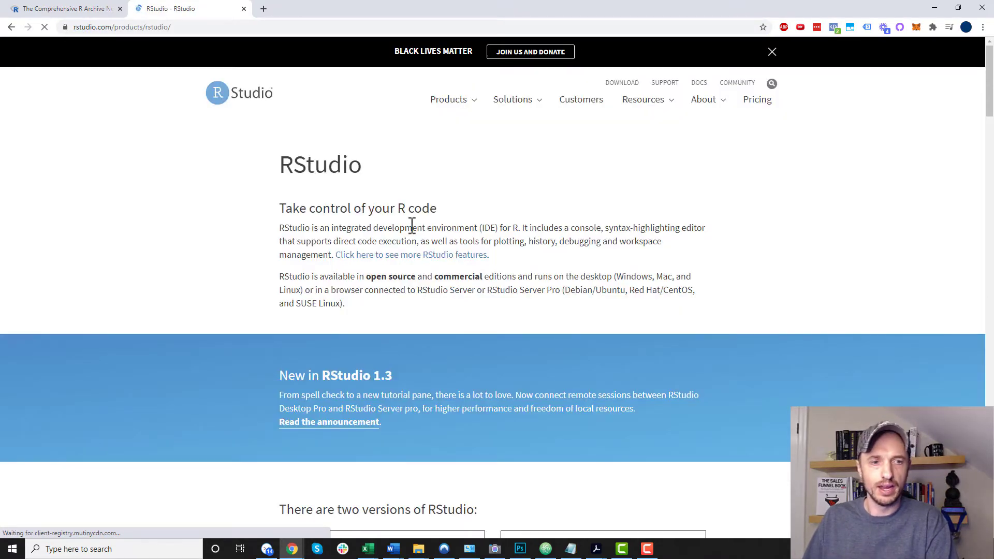
# Choose the free open-source RStudio Desktop edition over Desktop Pro and go to its download page
pyautogui.scroll(-3)
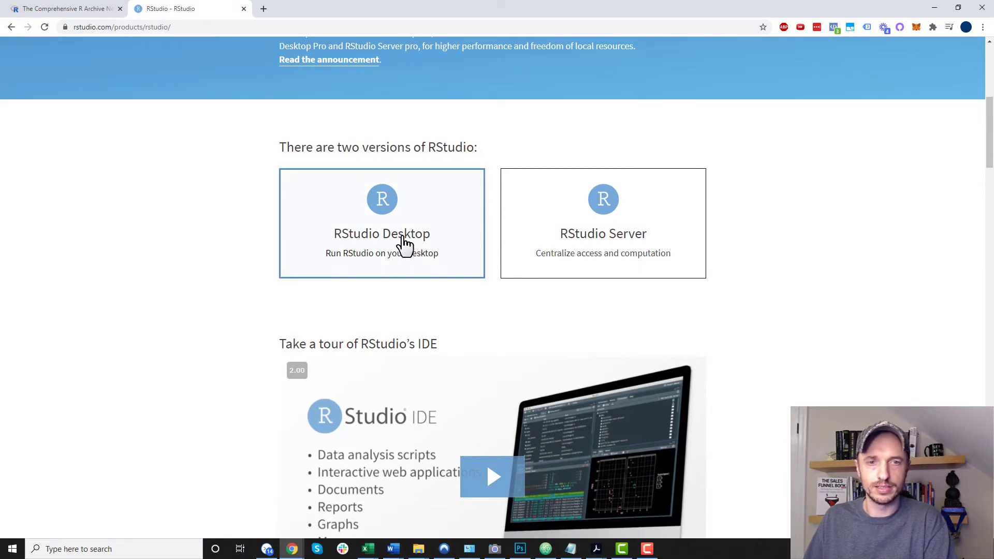
pyautogui.scroll(-3)
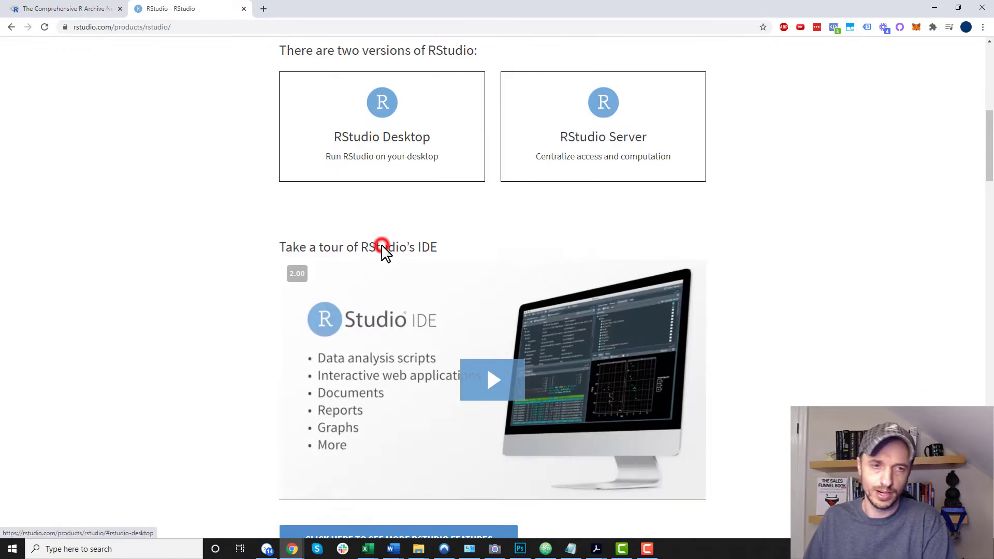
pyautogui.scroll(-3)
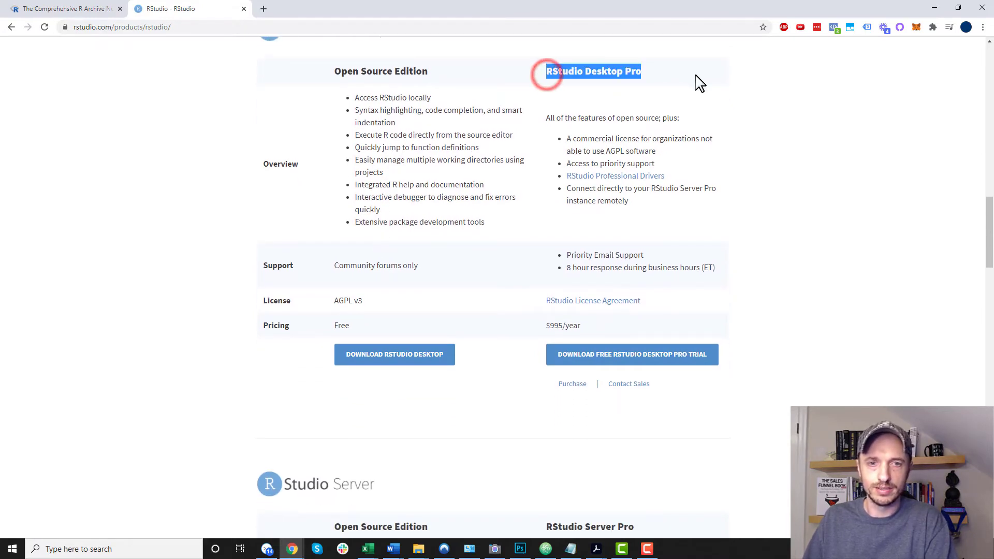
pyautogui.click(342, 325)
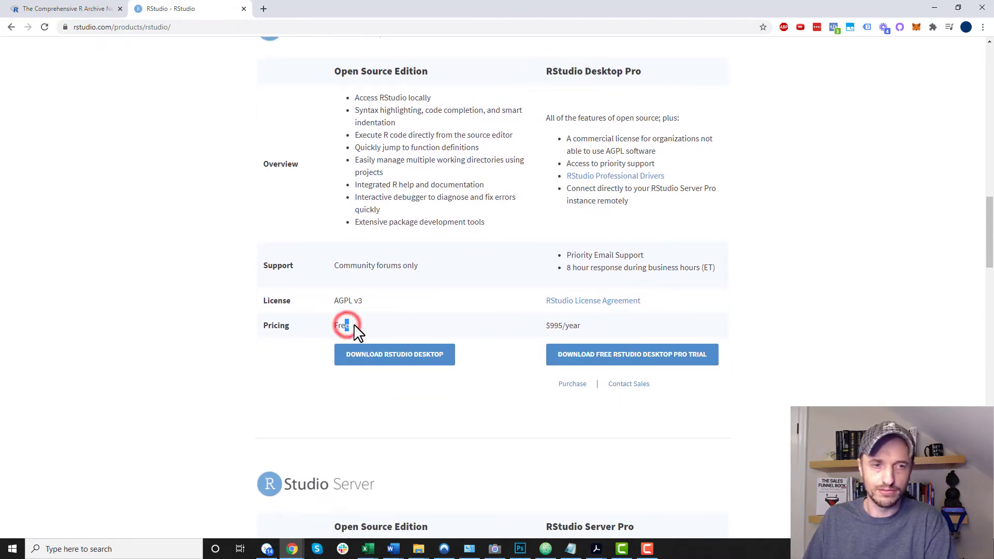
pyautogui.click(393, 354)
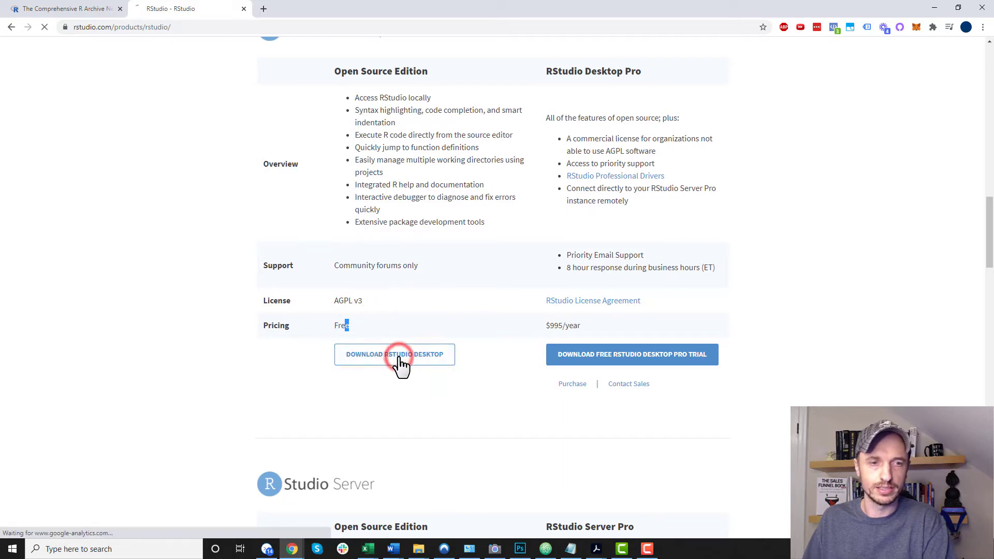
pyautogui.click(393, 354)
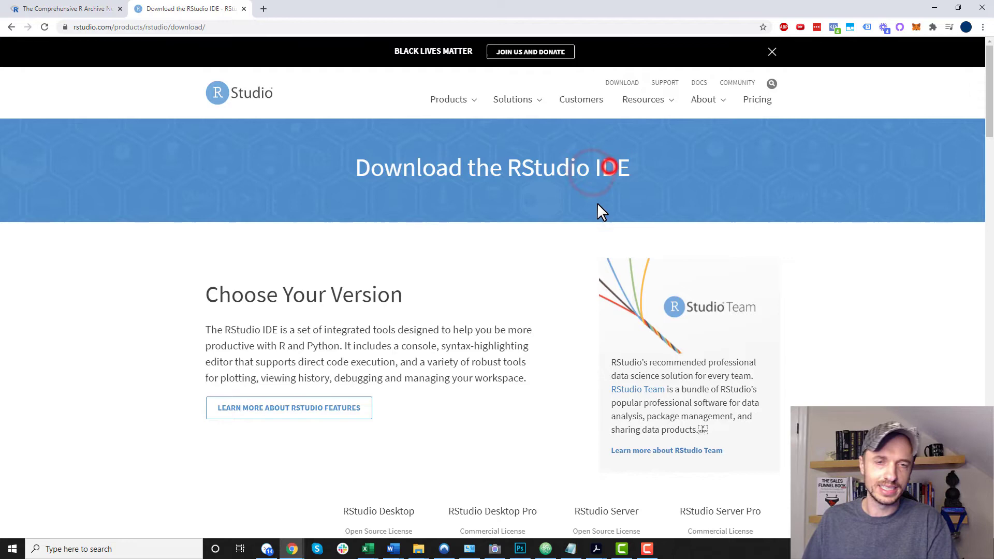
# Download RStudio-1.3.1093.exe for Windows and save it to the Desktop
pyautogui.scroll(-3)
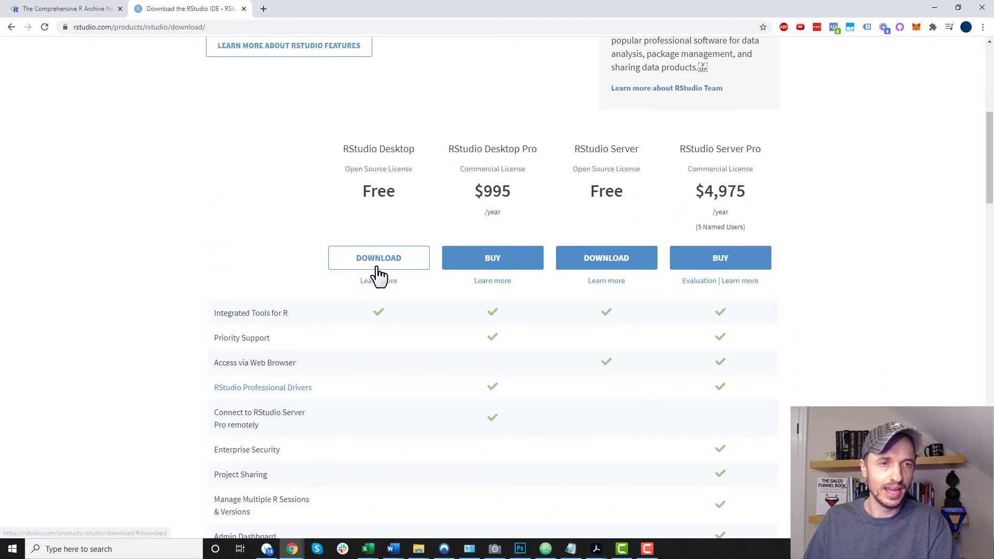
pyautogui.click(379, 258)
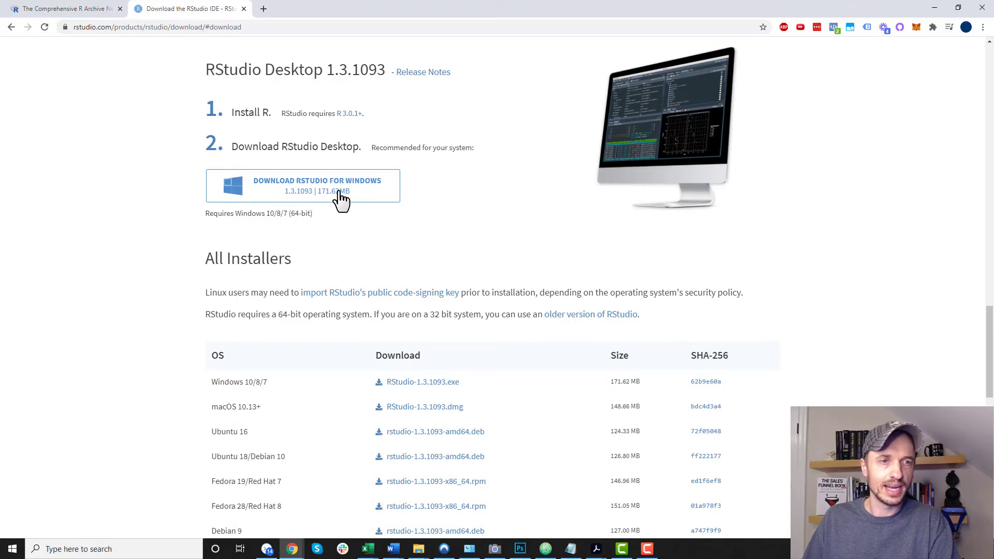
pyautogui.click(317, 186)
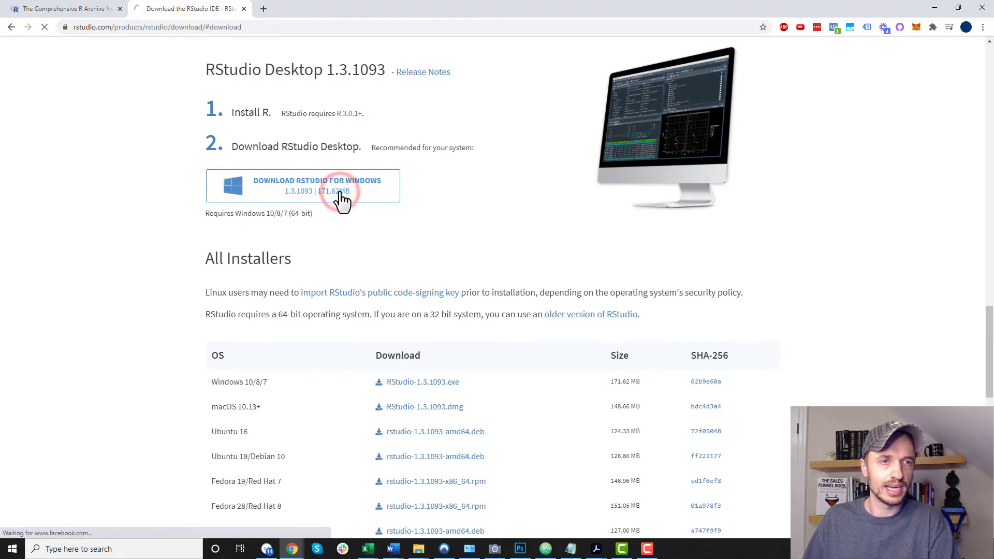
pyautogui.click(317, 186)
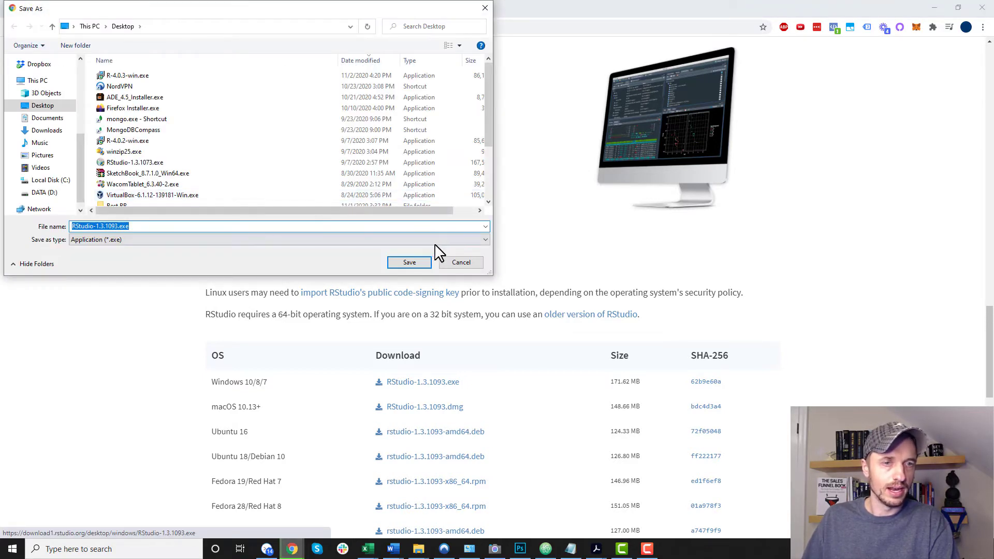
pyautogui.click(409, 262)
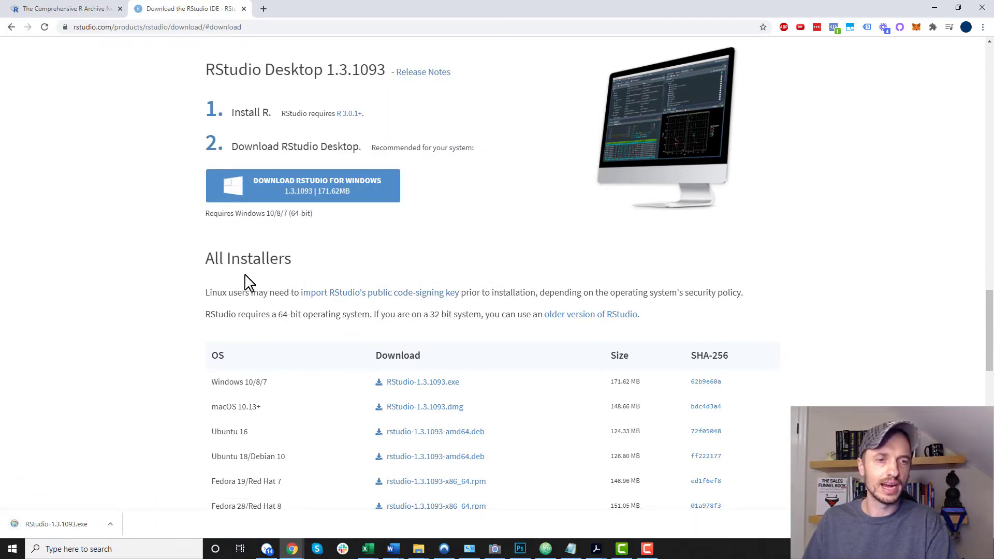
pyautogui.scroll(-3)
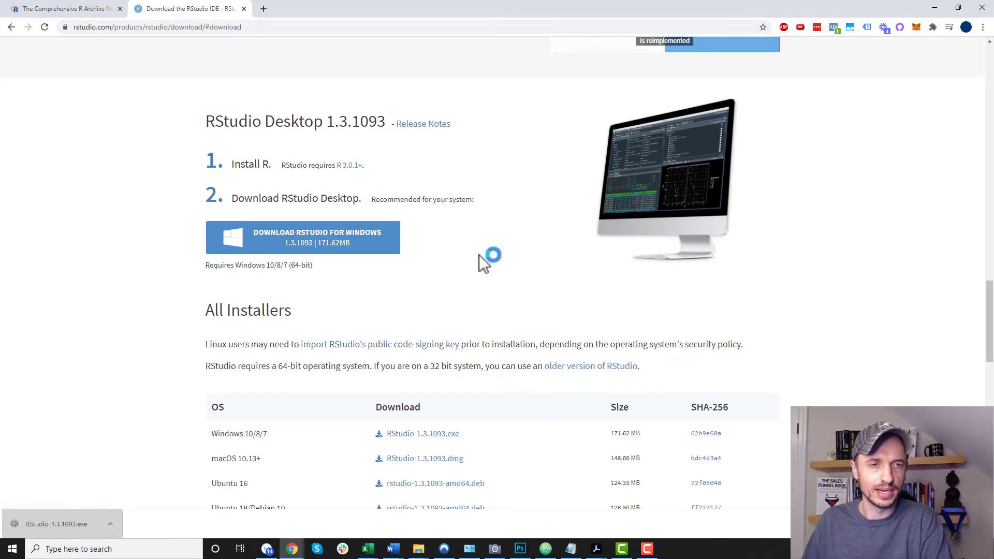
# Run the RStudio installer with the default C:\Program Files\RStudio folder and shortcuts, then finish
pyautogui.click(55, 524)
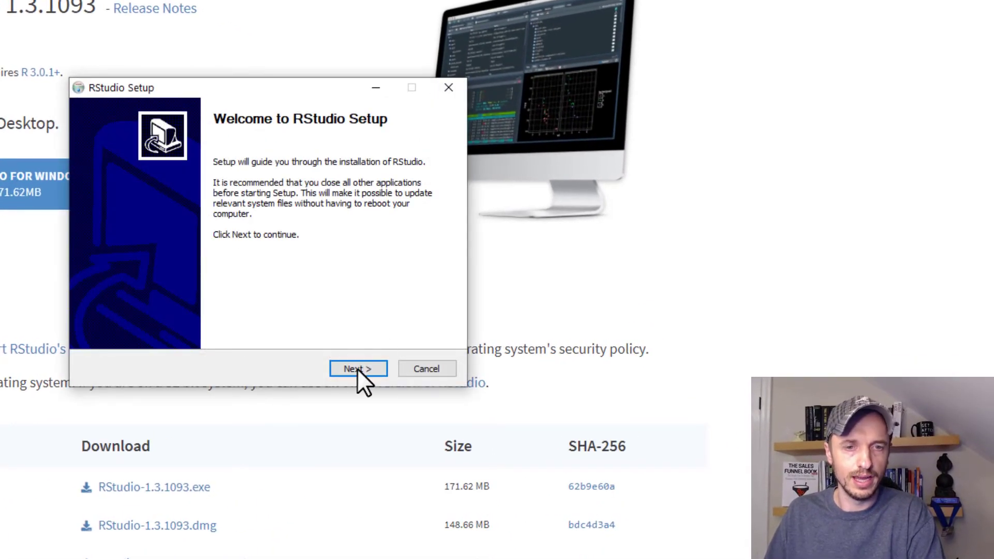
pyautogui.click(357, 368)
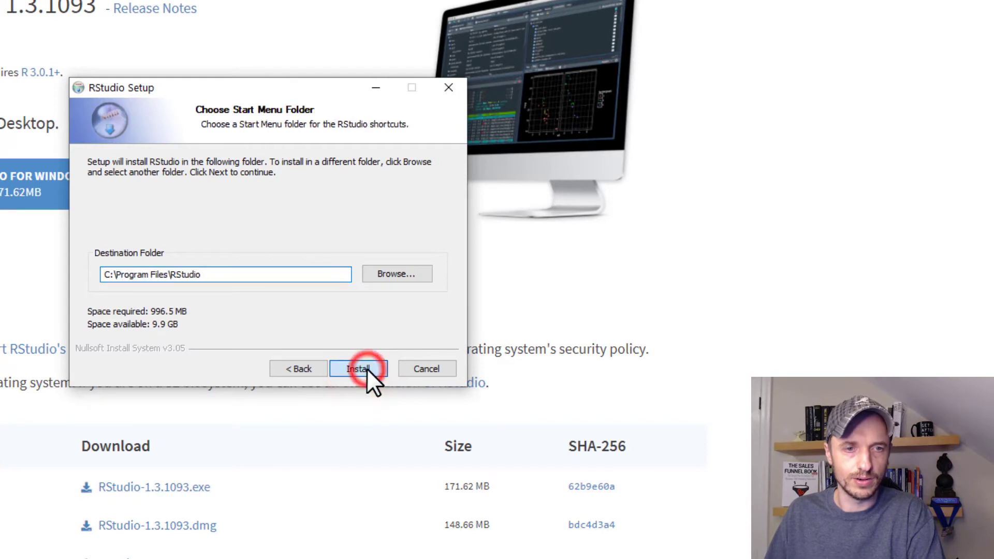
pyautogui.click(358, 369)
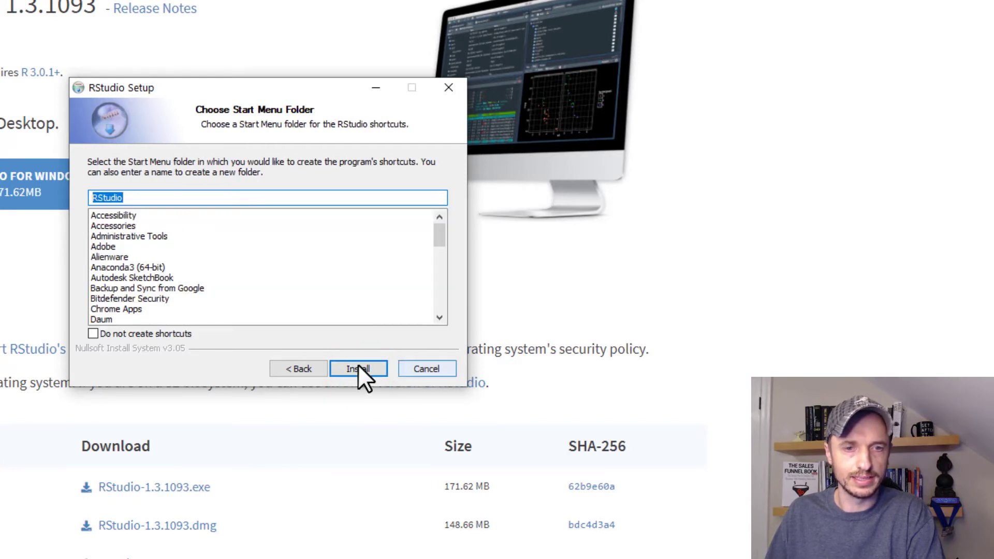
pyautogui.click(358, 369)
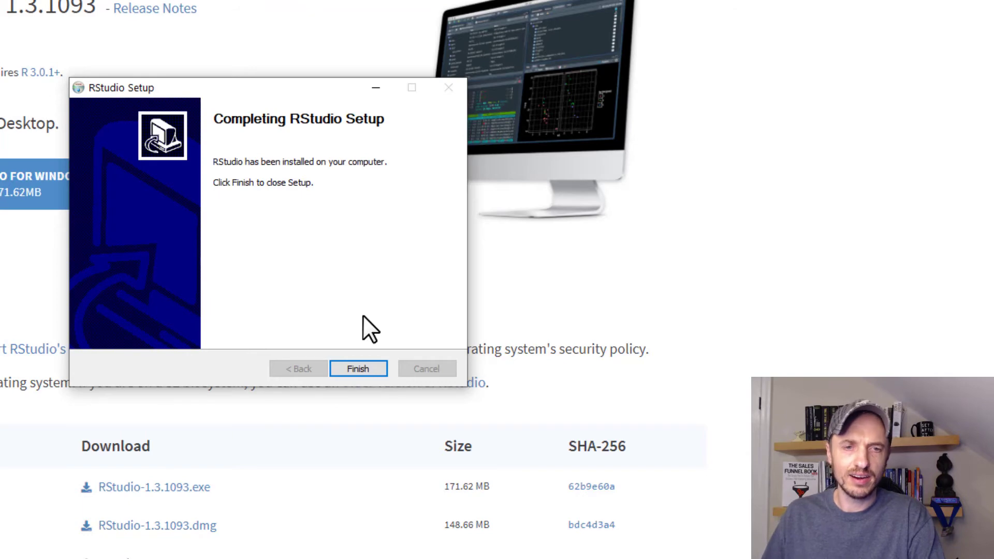
pyautogui.click(358, 368)
pyautogui.write('s')
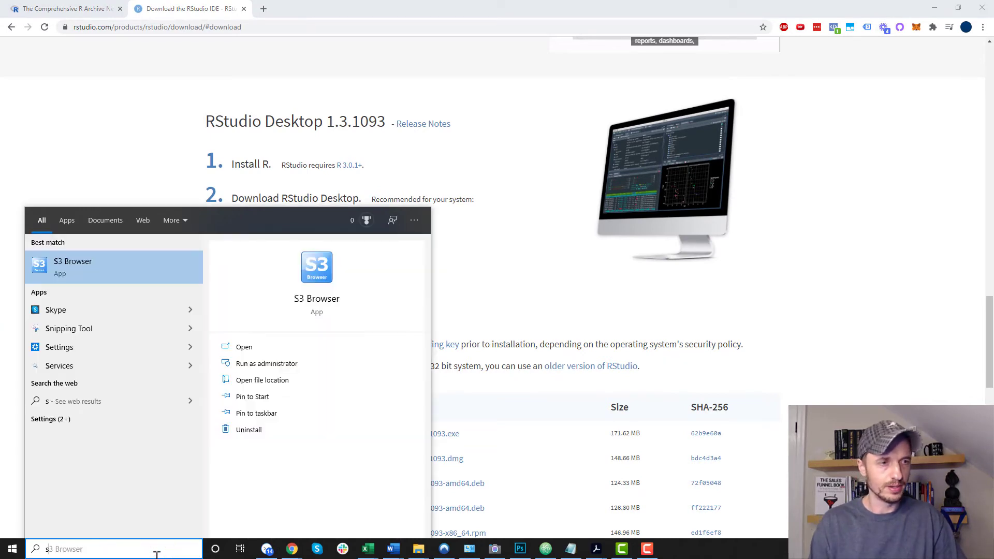
pyautogui.click(132, 275)
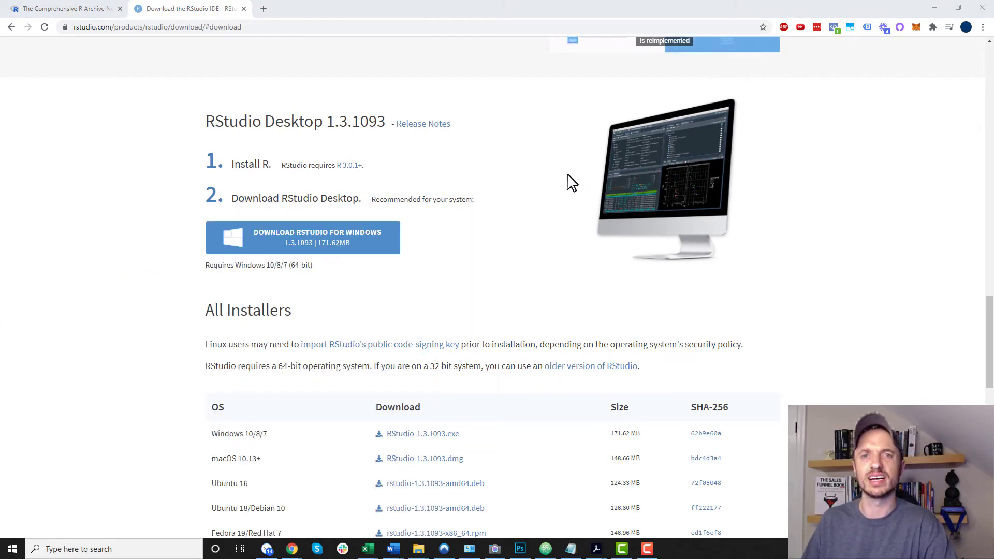
pyautogui.click(671, 549)
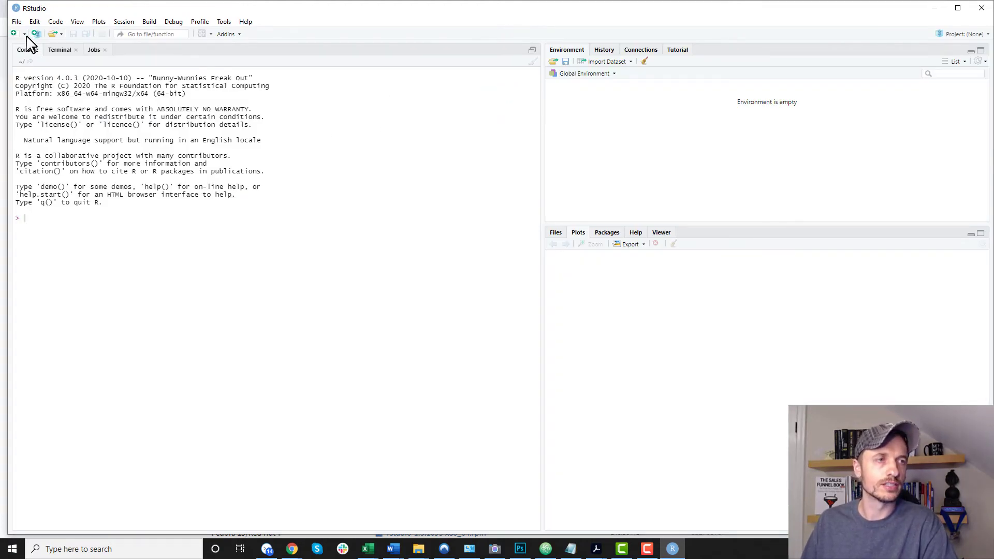
# Create a new R script, enter "hello" and run it so the console echoes "hello"
pyautogui.click(24, 33)
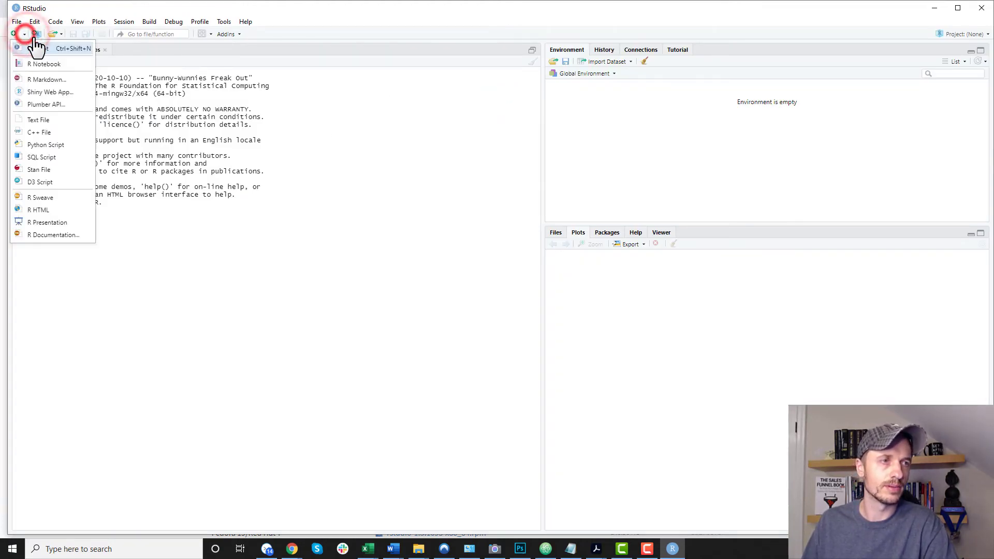
pyautogui.click(39, 48)
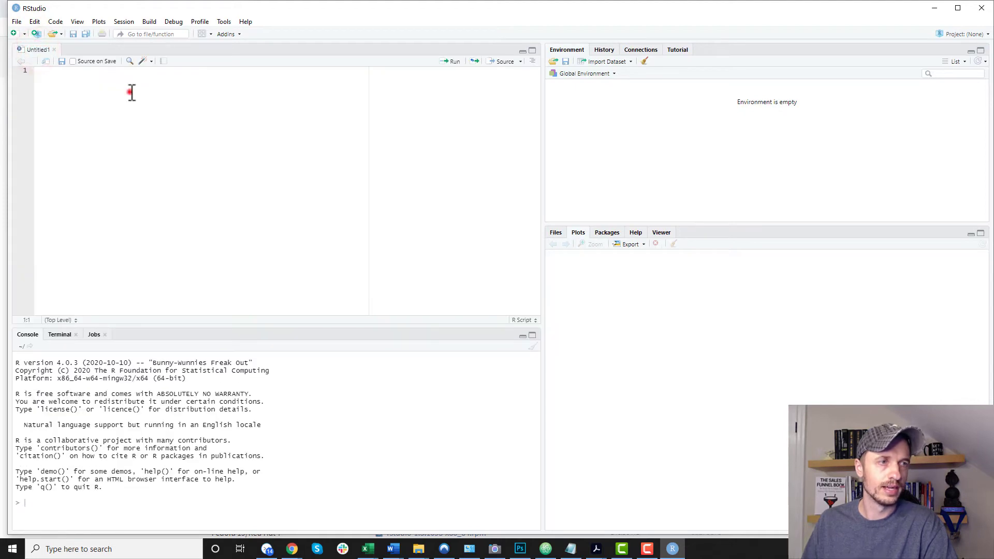
pyautogui.write('"hello')
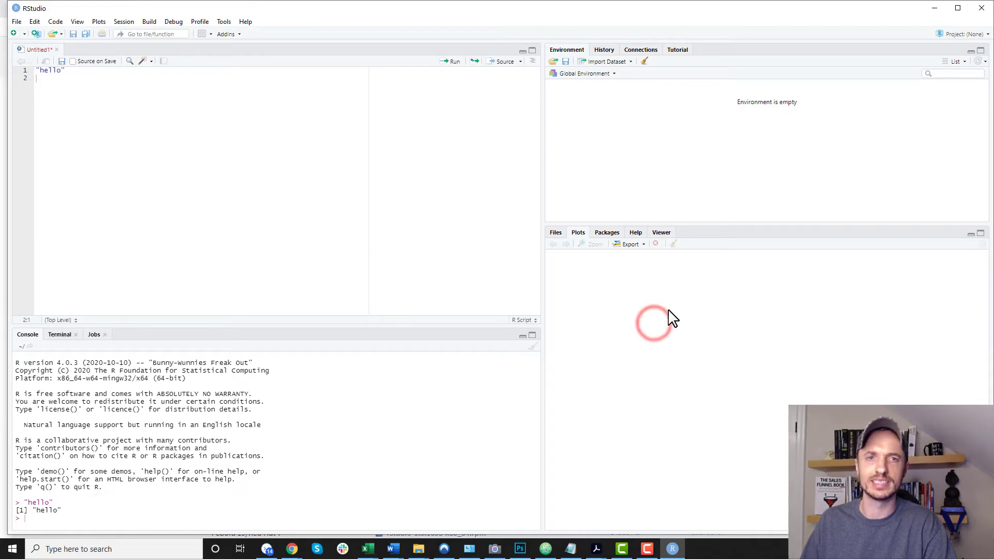
pyautogui.moveTo(725, 111)
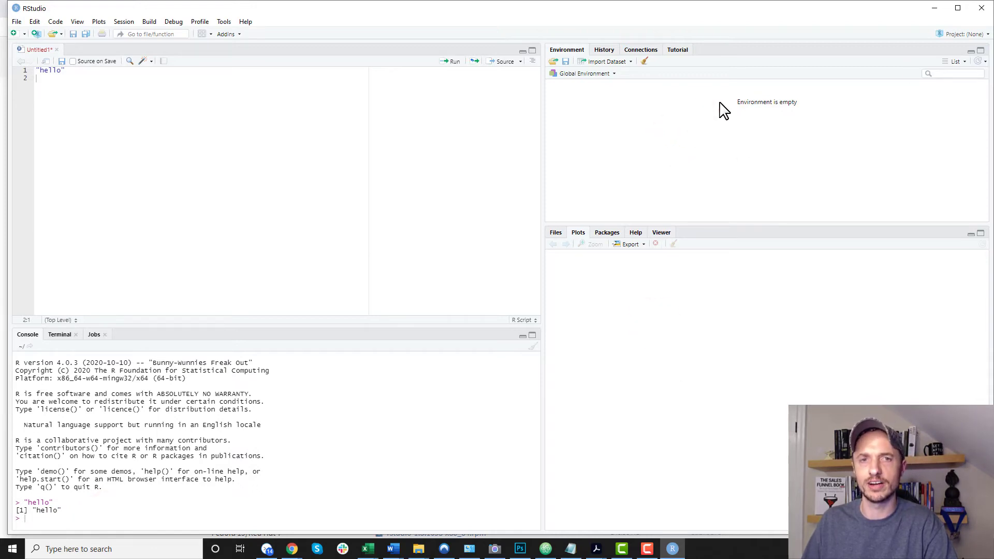
pyautogui.moveTo(733, 139)
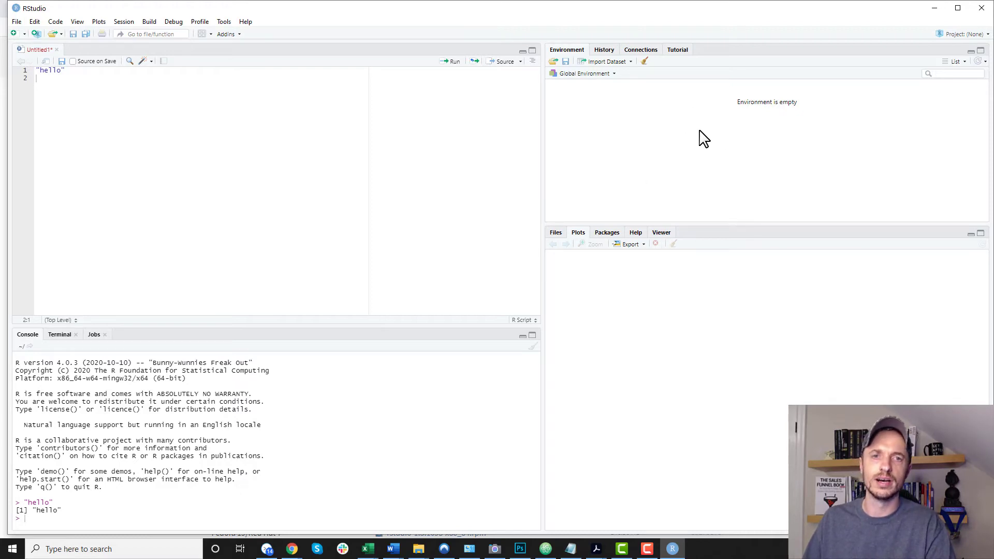
pyautogui.moveTo(725, 129)
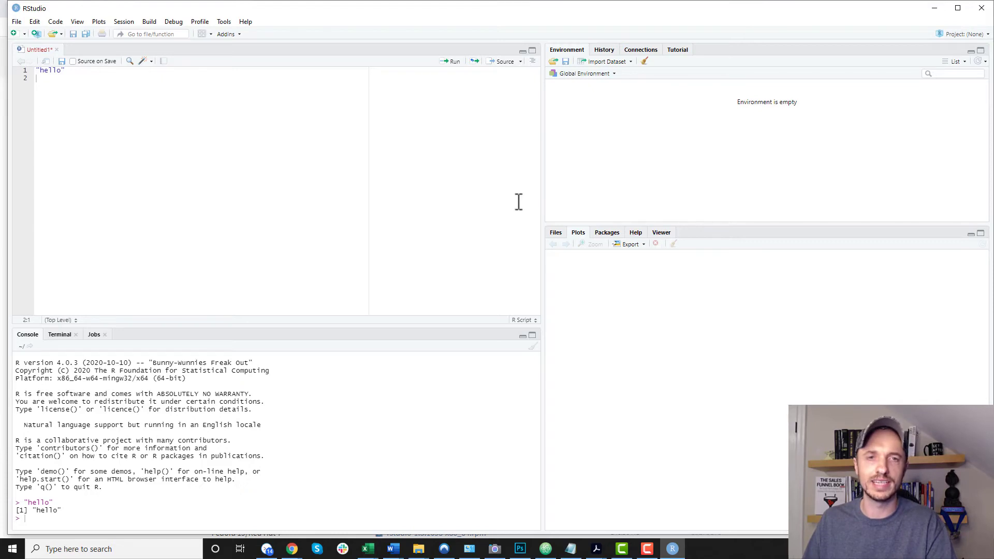
pyautogui.moveTo(380, 410)
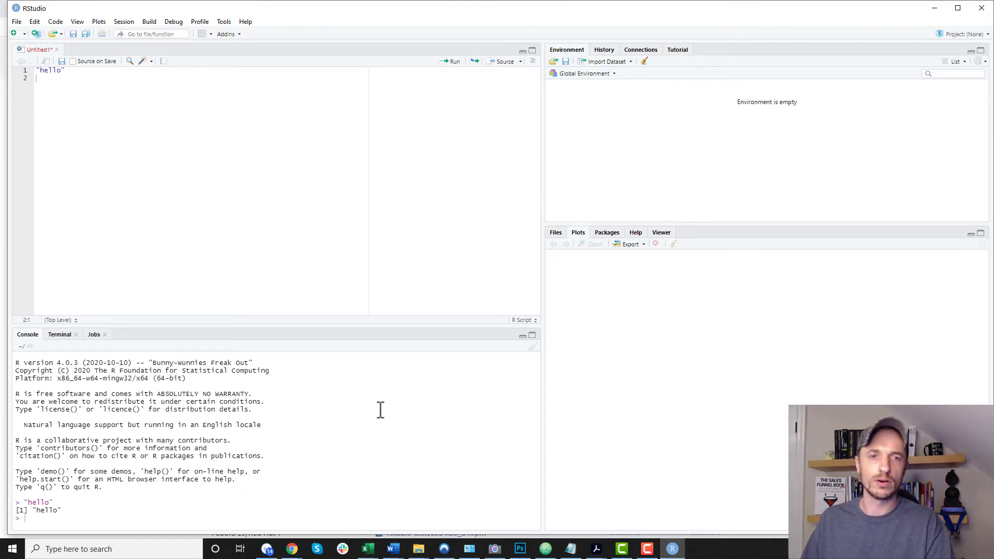
pyautogui.moveTo(636, 235)
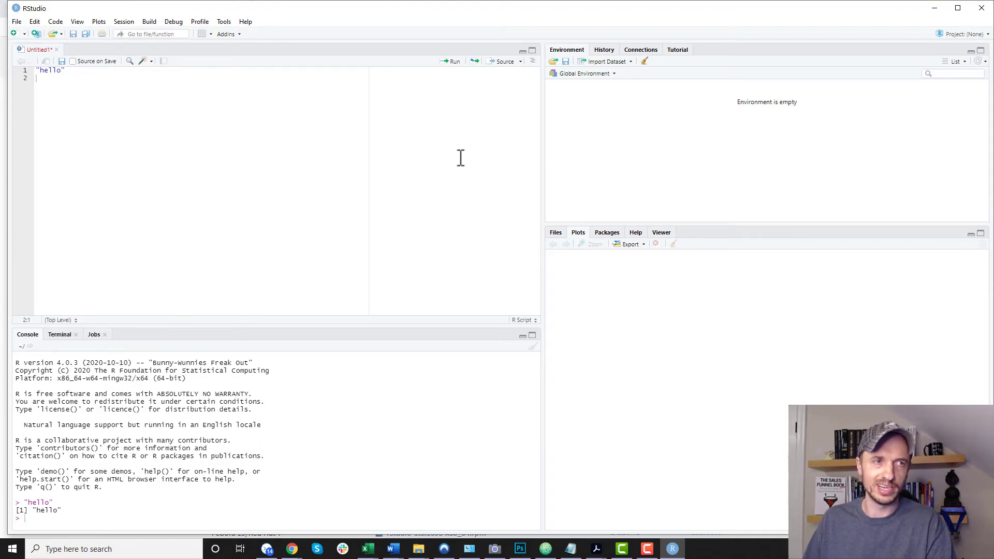
pyautogui.moveTo(462, 158)
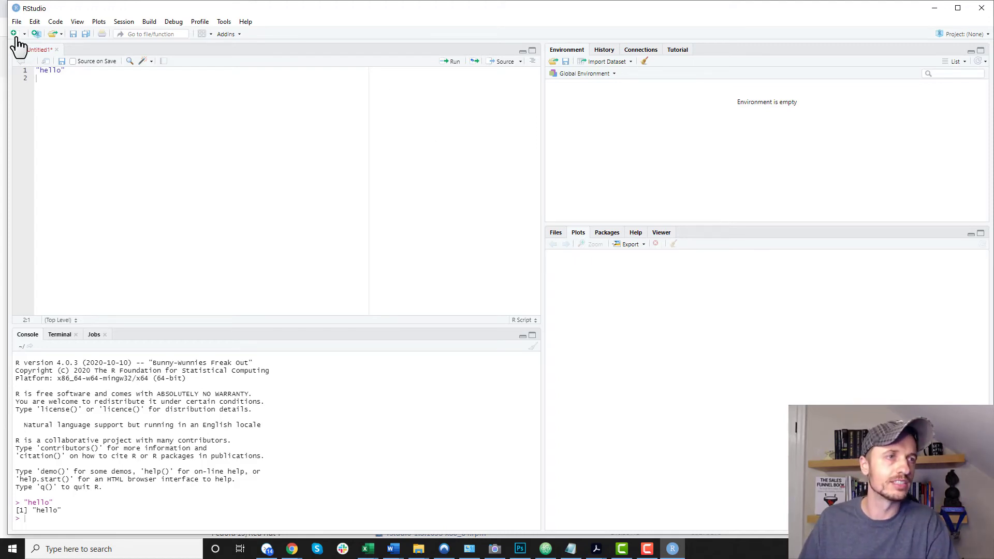
# Open Global Options from the Tools menu and show the Appearance settings
pyautogui.click(15, 21)
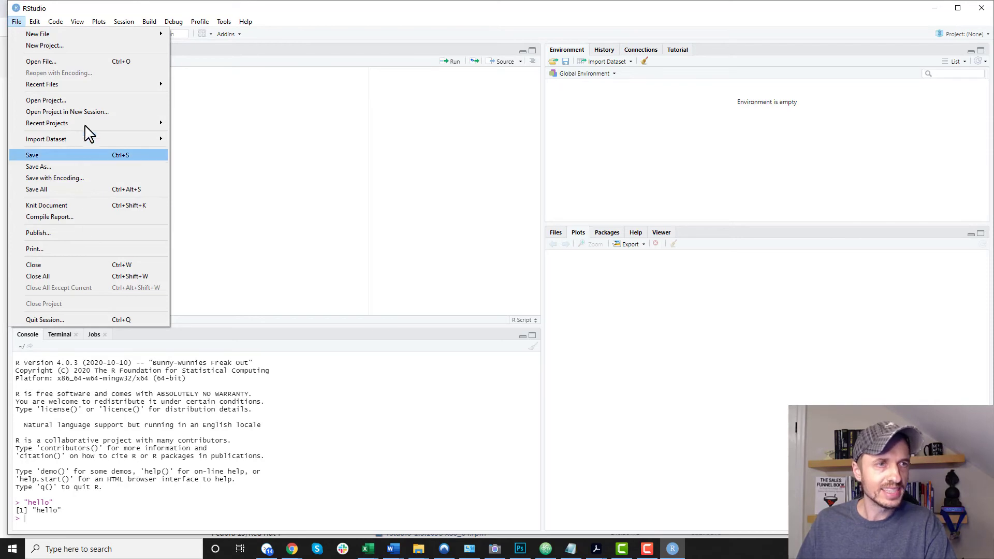
pyautogui.click(224, 20)
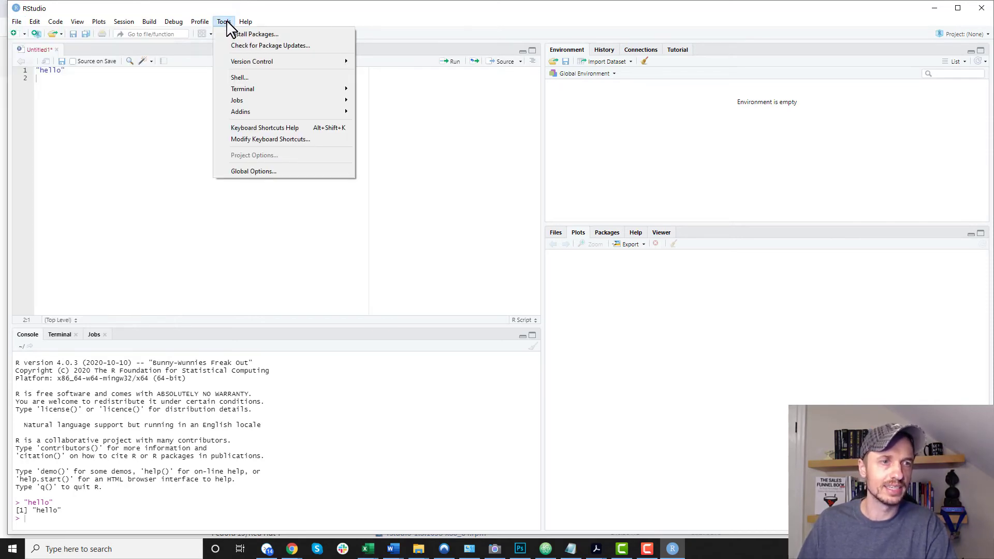
pyautogui.click(253, 171)
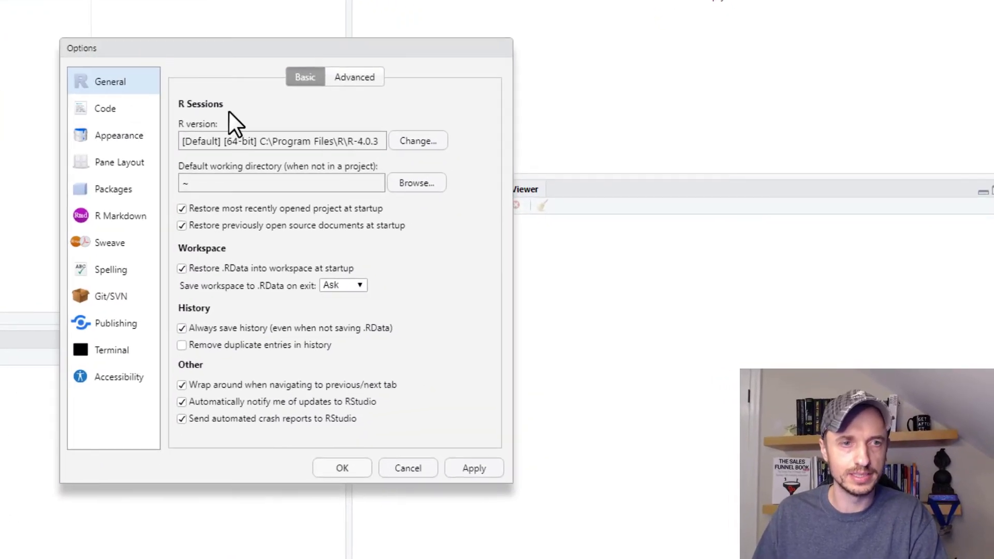
pyautogui.moveTo(107, 181)
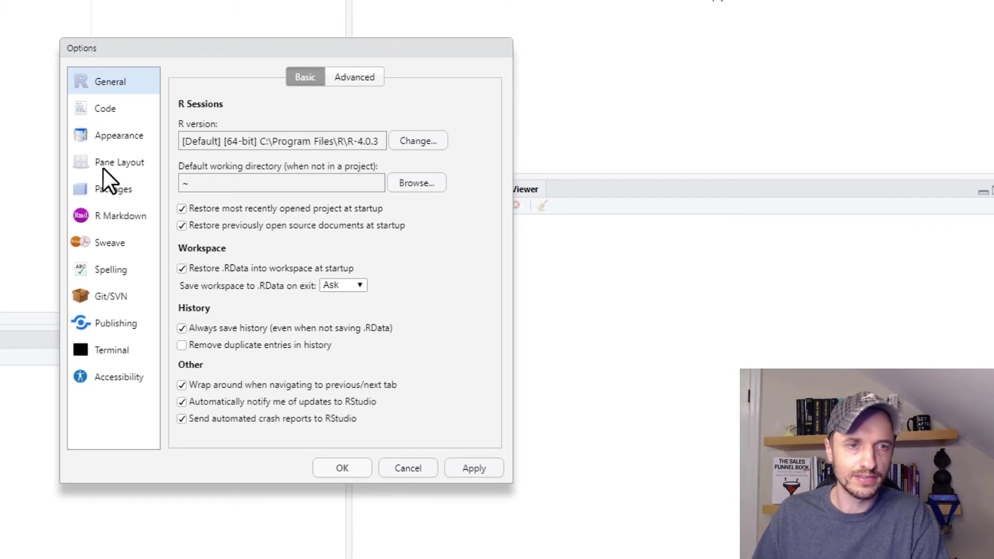
pyautogui.click(118, 134)
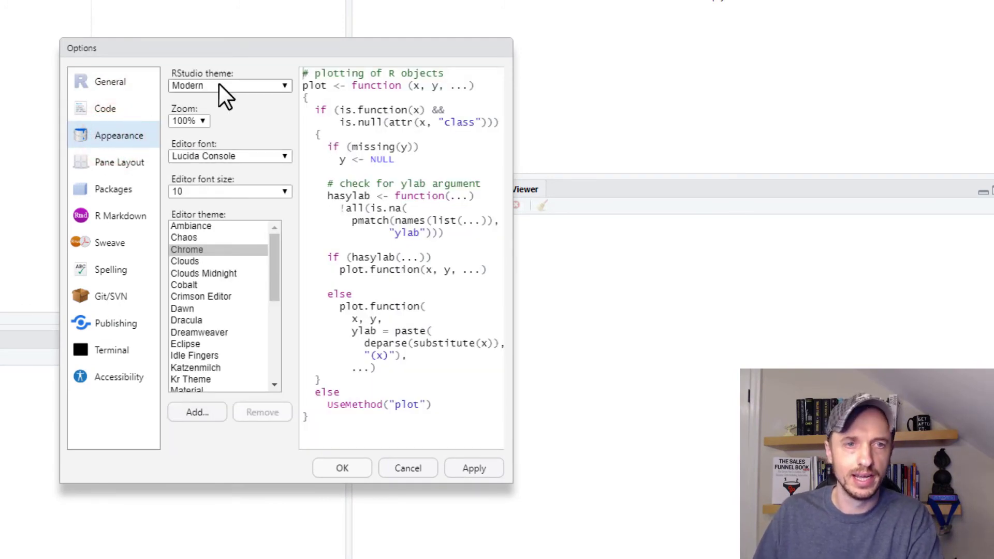
# Set the interface zoom to 150% after trying 125%
pyautogui.click(230, 86)
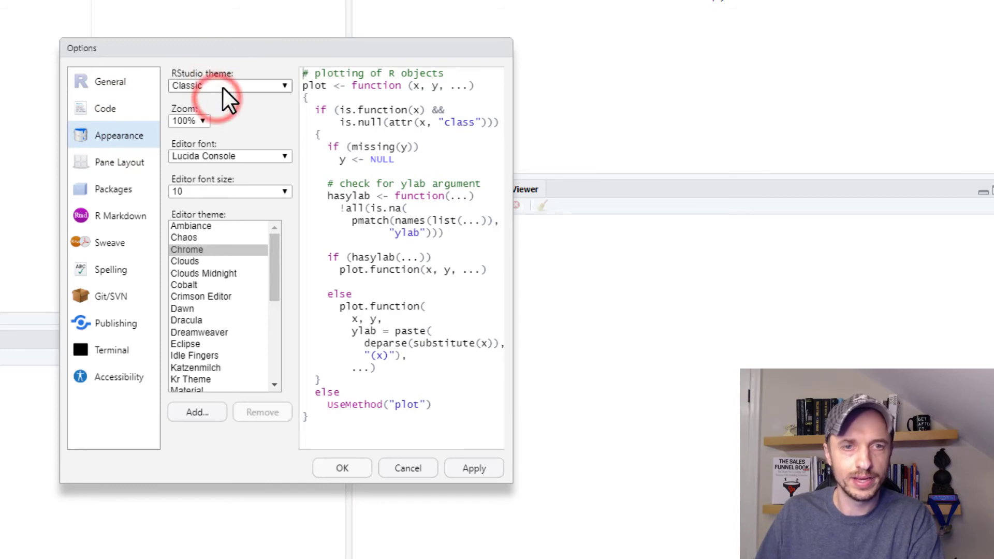
pyautogui.click(230, 86)
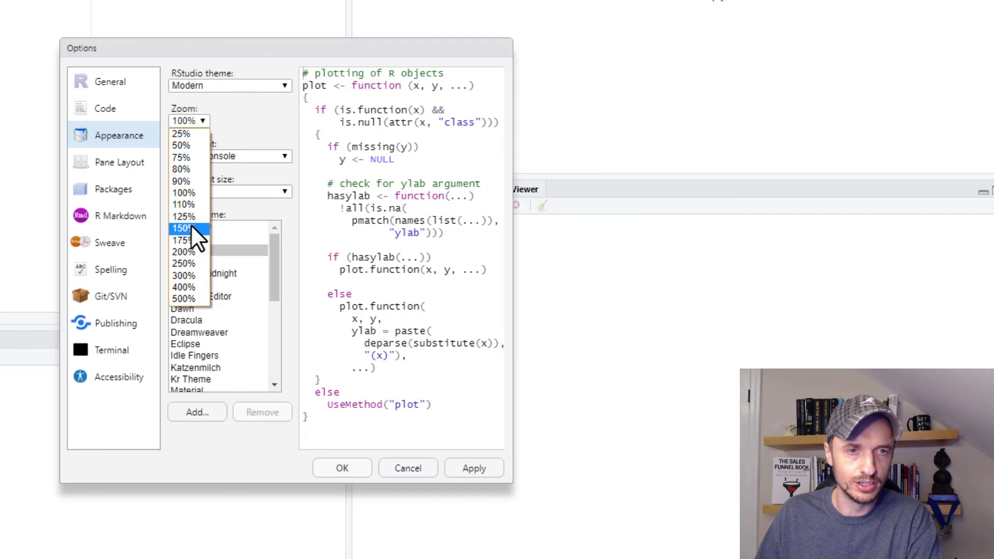
pyautogui.click(184, 228)
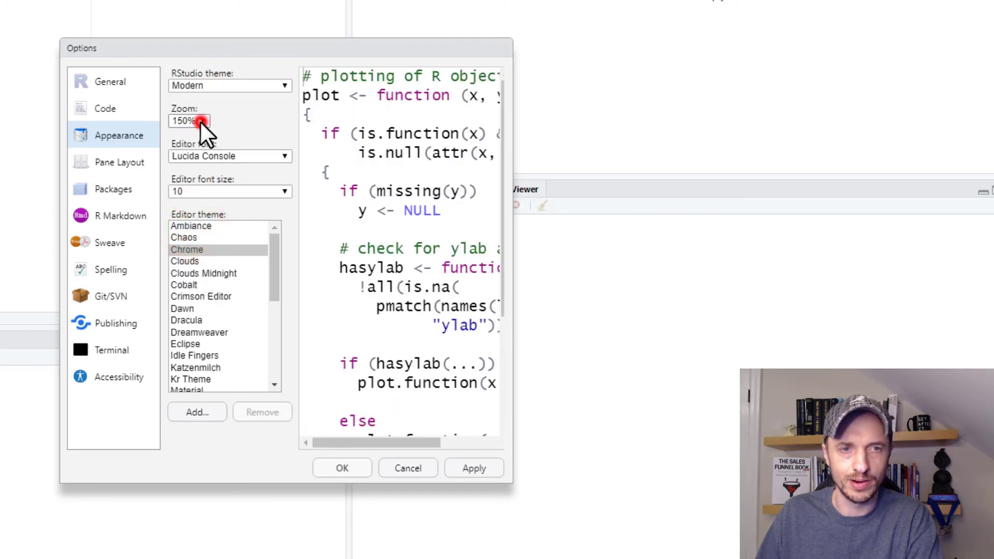
pyautogui.click(203, 120)
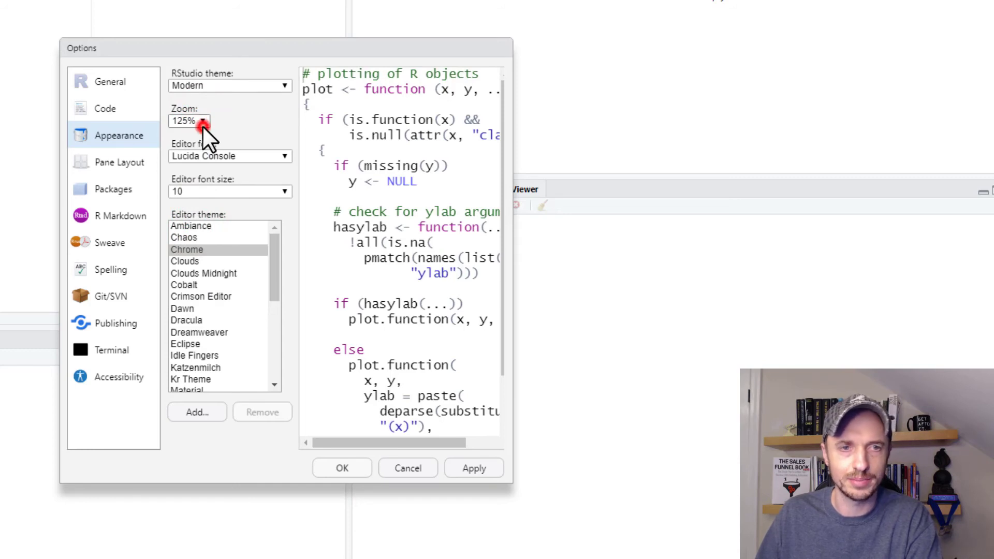
pyautogui.click(202, 120)
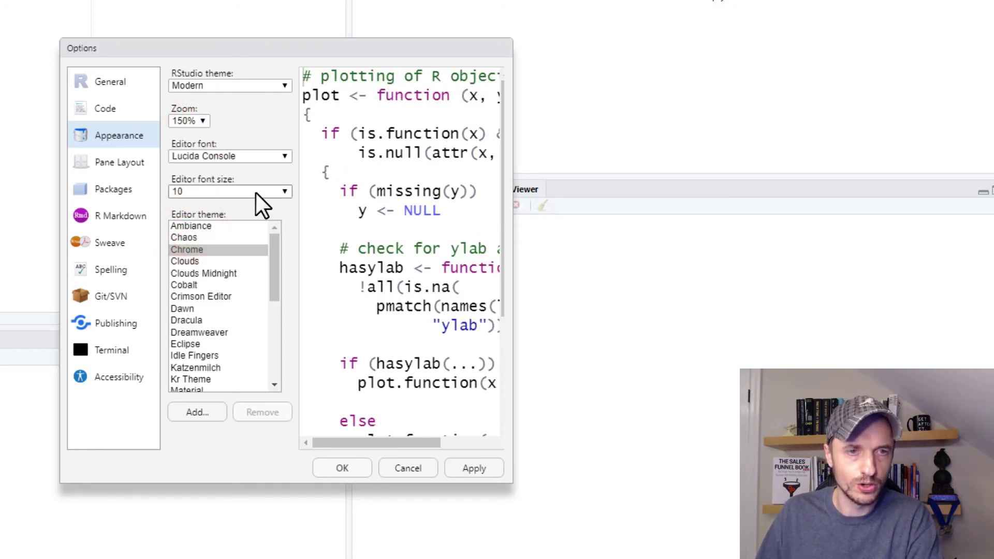
# Choose the Cobalt editor theme after previewing Chaos, Clouds Midnight and Dawn, then accept the options
pyautogui.click(284, 156)
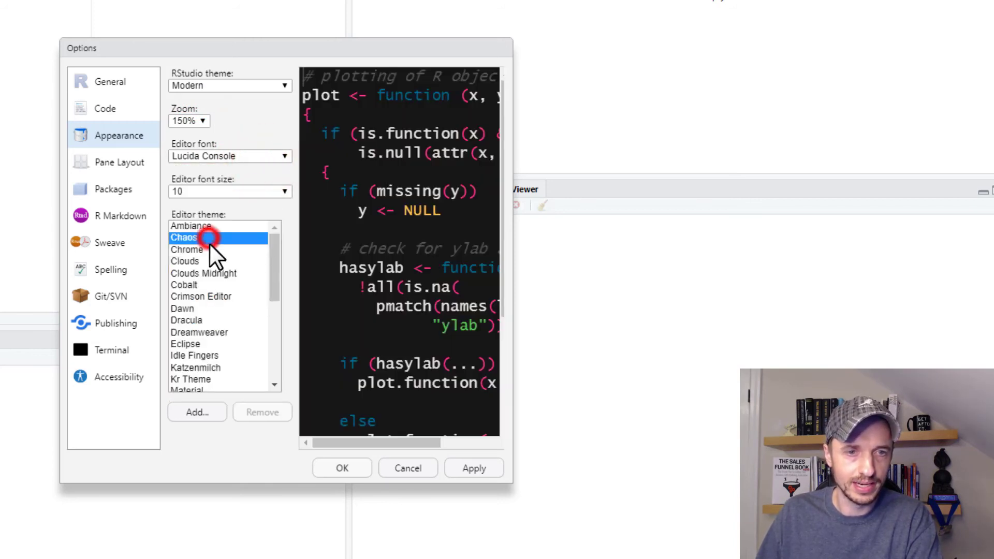
pyautogui.click(204, 274)
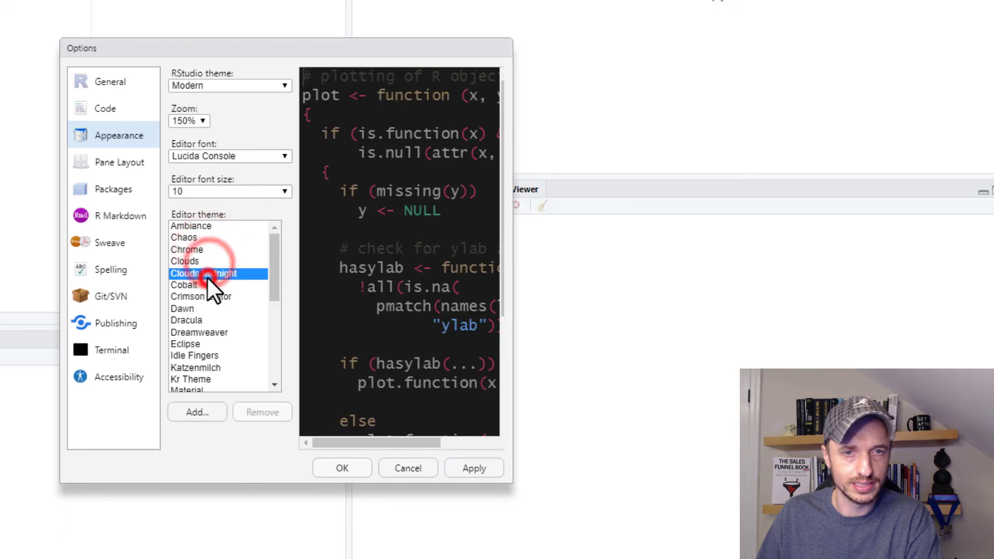
pyautogui.click(182, 308)
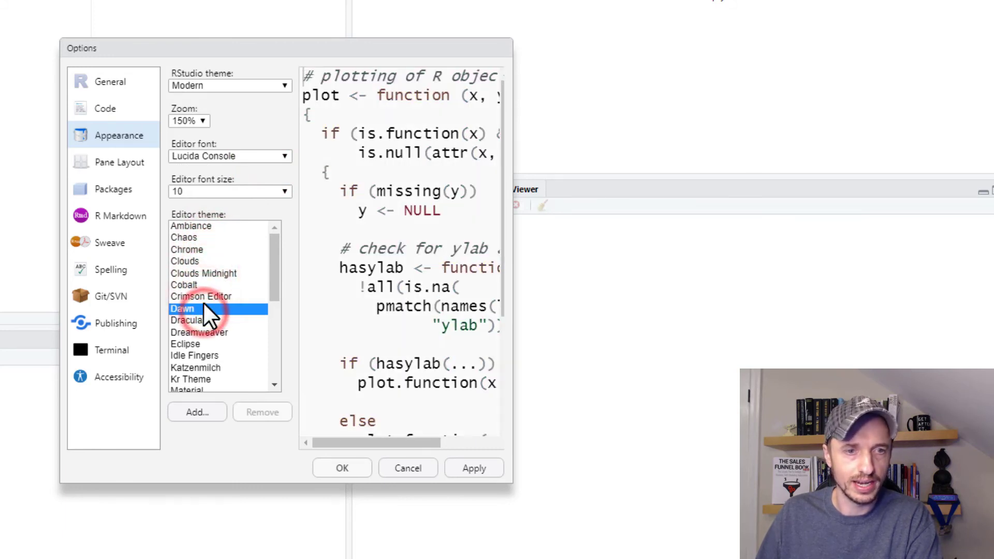
pyautogui.click(185, 285)
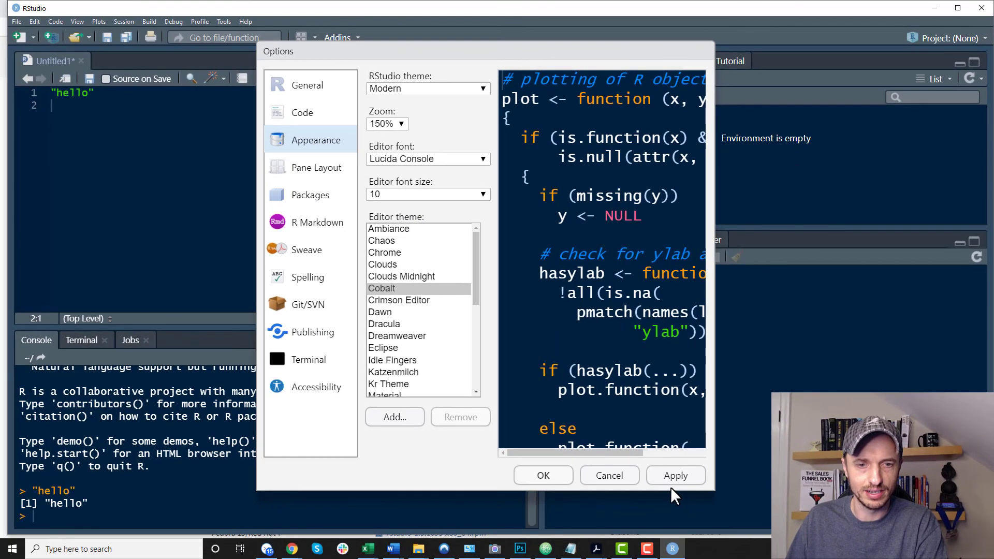
pyautogui.click(608, 475)
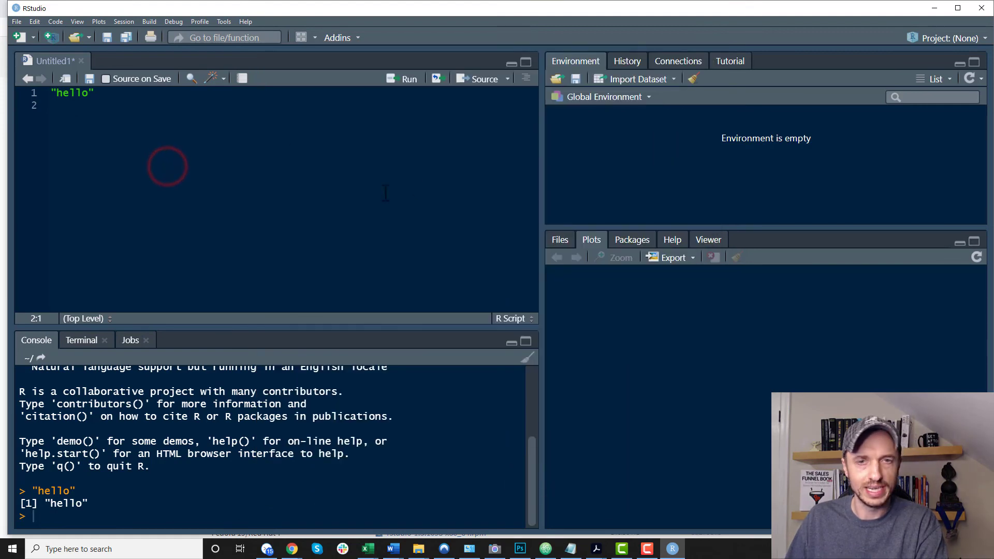